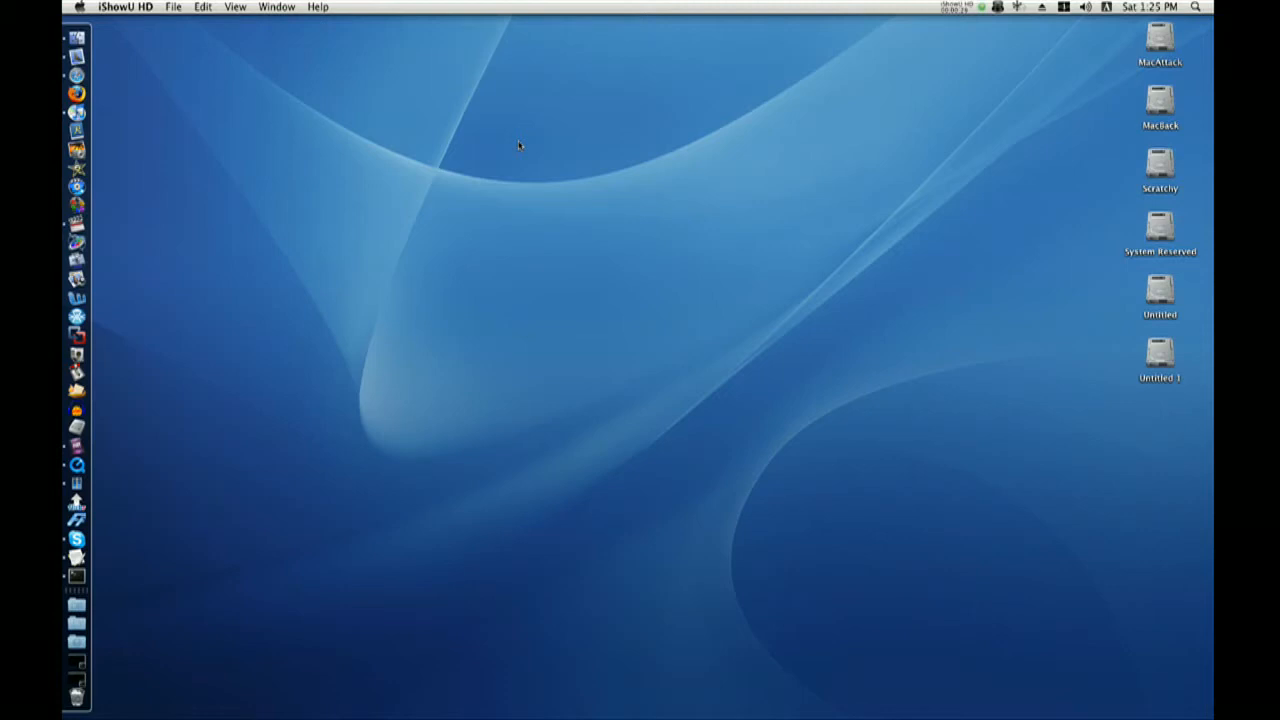
mouse_move(554, 166)
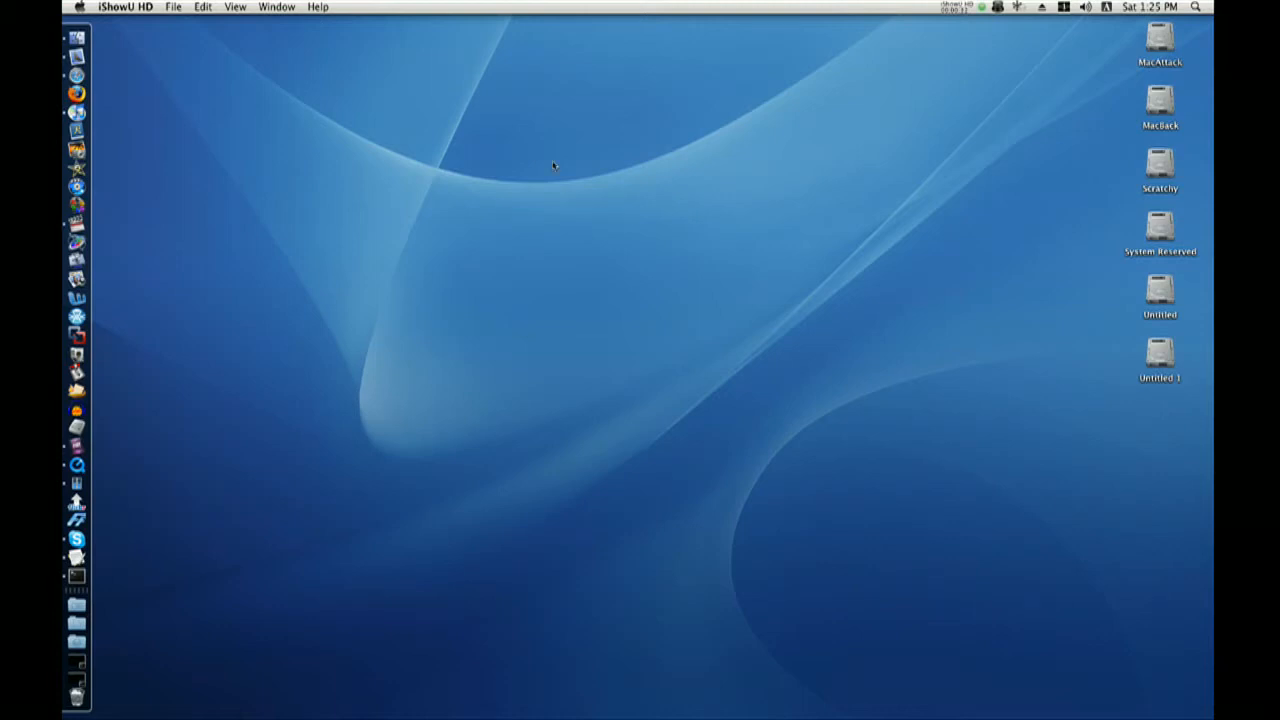
mouse_move(557, 152)
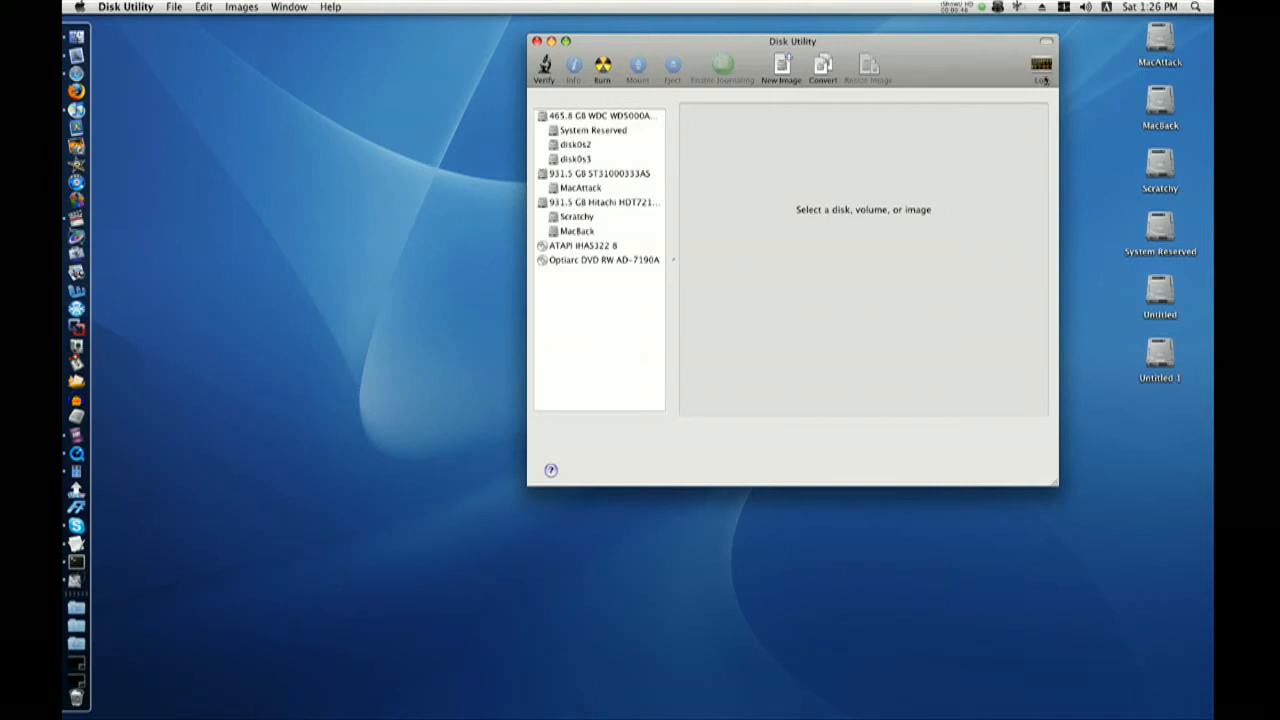
Step: Browse the Hitachi drive, System Reserved and MacAttack volumes in the sidebar
left_click_drag(792, 41, 728, 41)
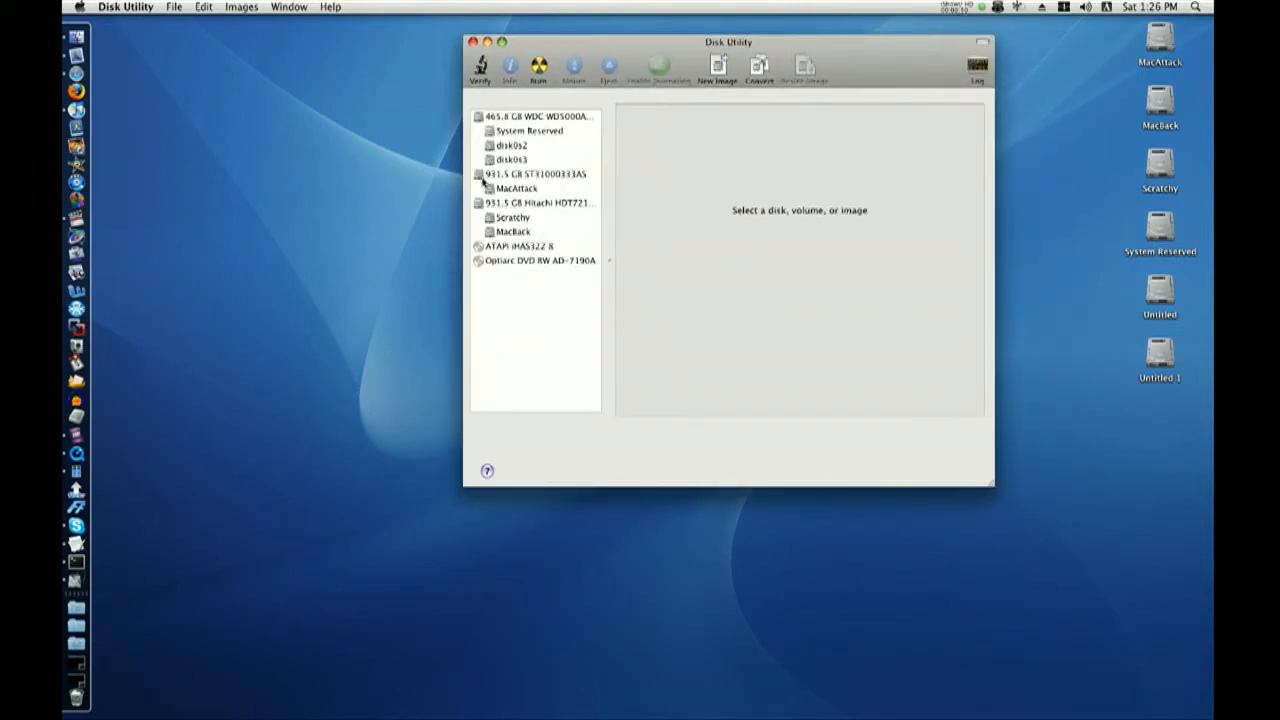
left_click(538, 202)
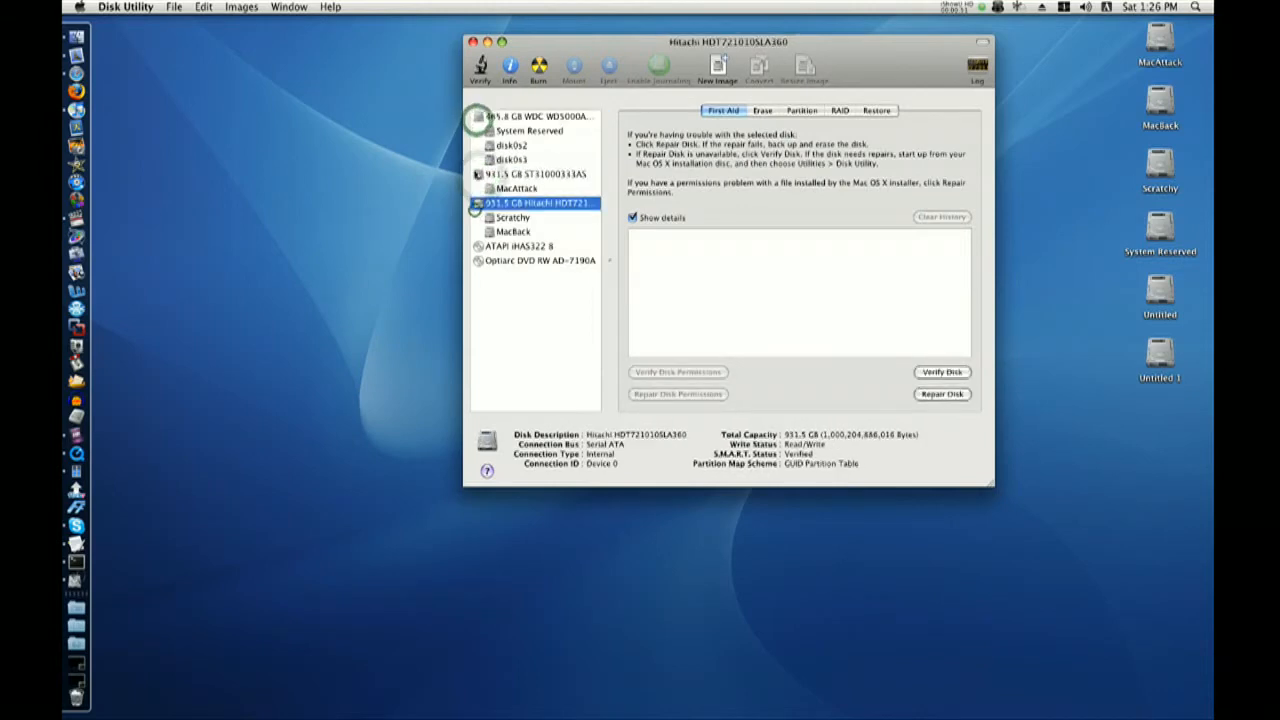
left_click(529, 130)
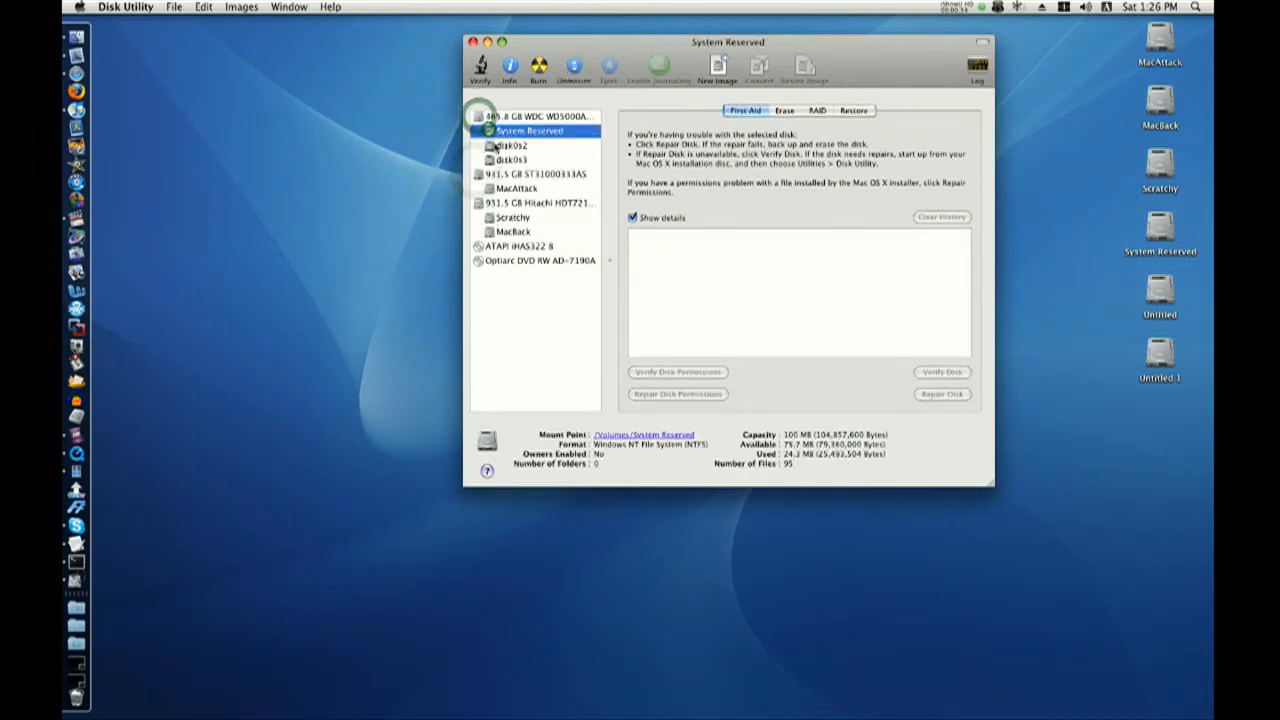
left_click(517, 188)
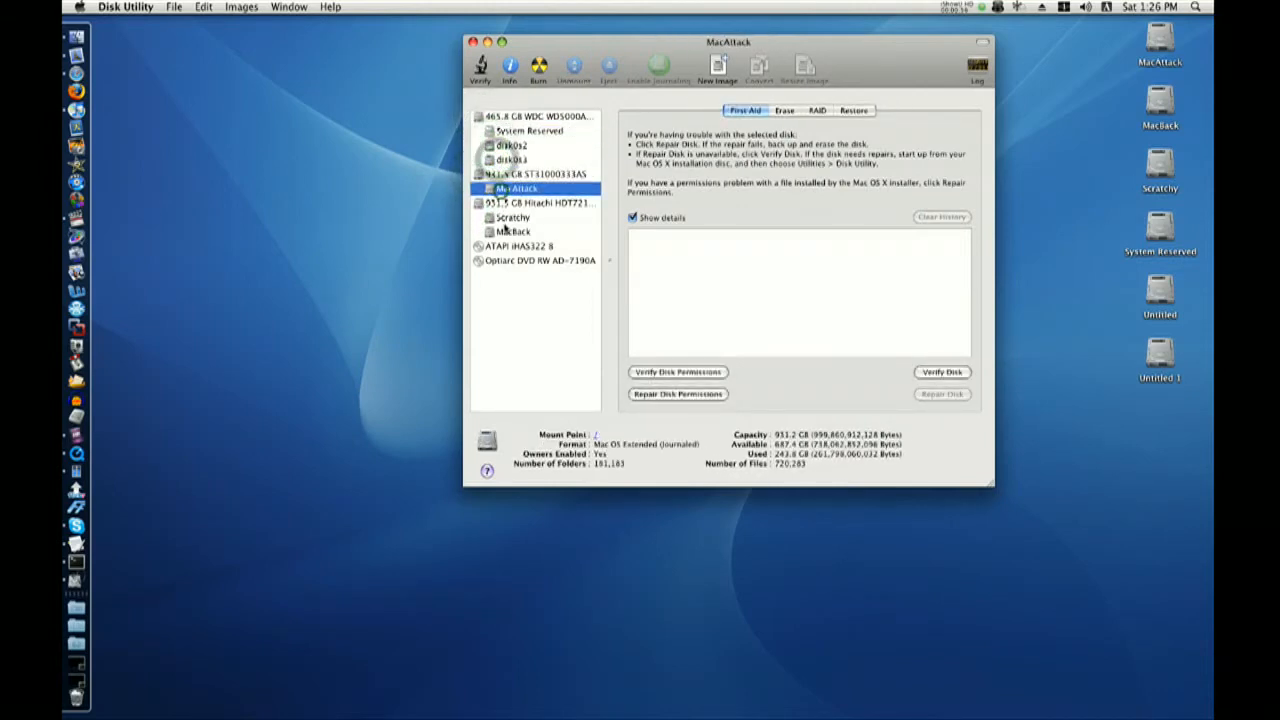
left_click(540, 202)
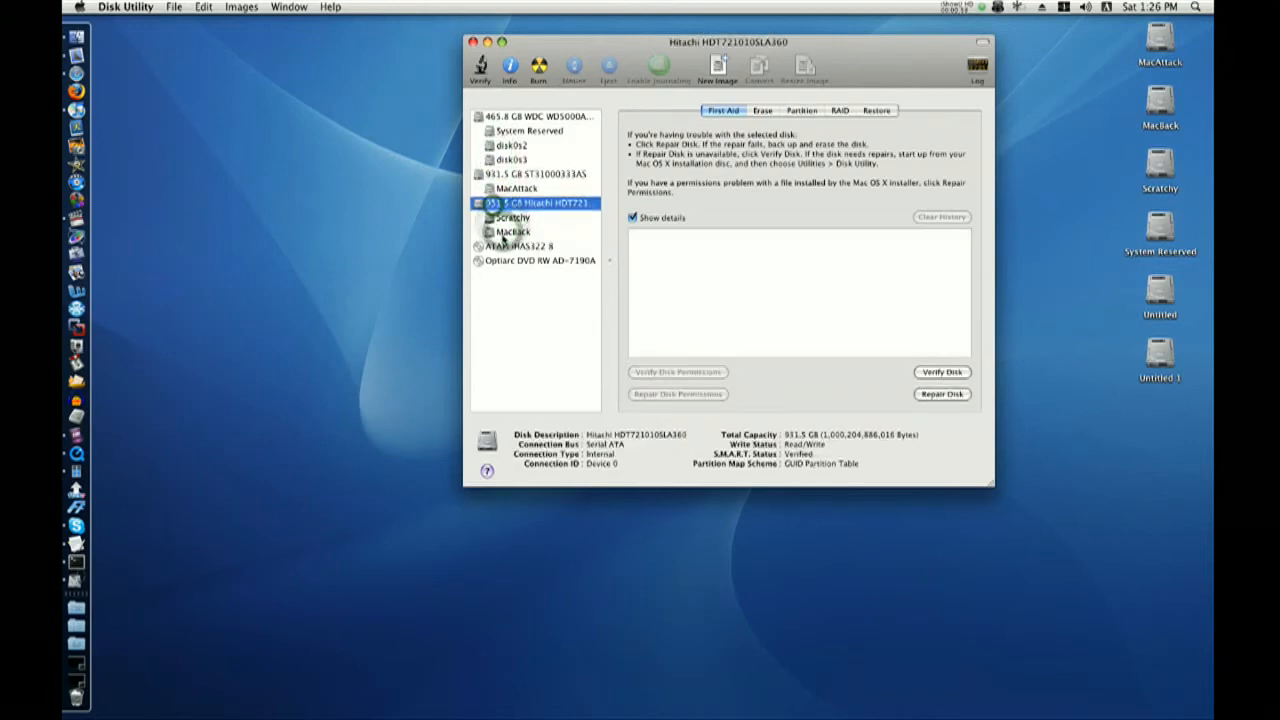
Step: Select the 931.5 GB ST31000333AS drive holding MacAttack to show its First Aid options
left_click(535, 115)
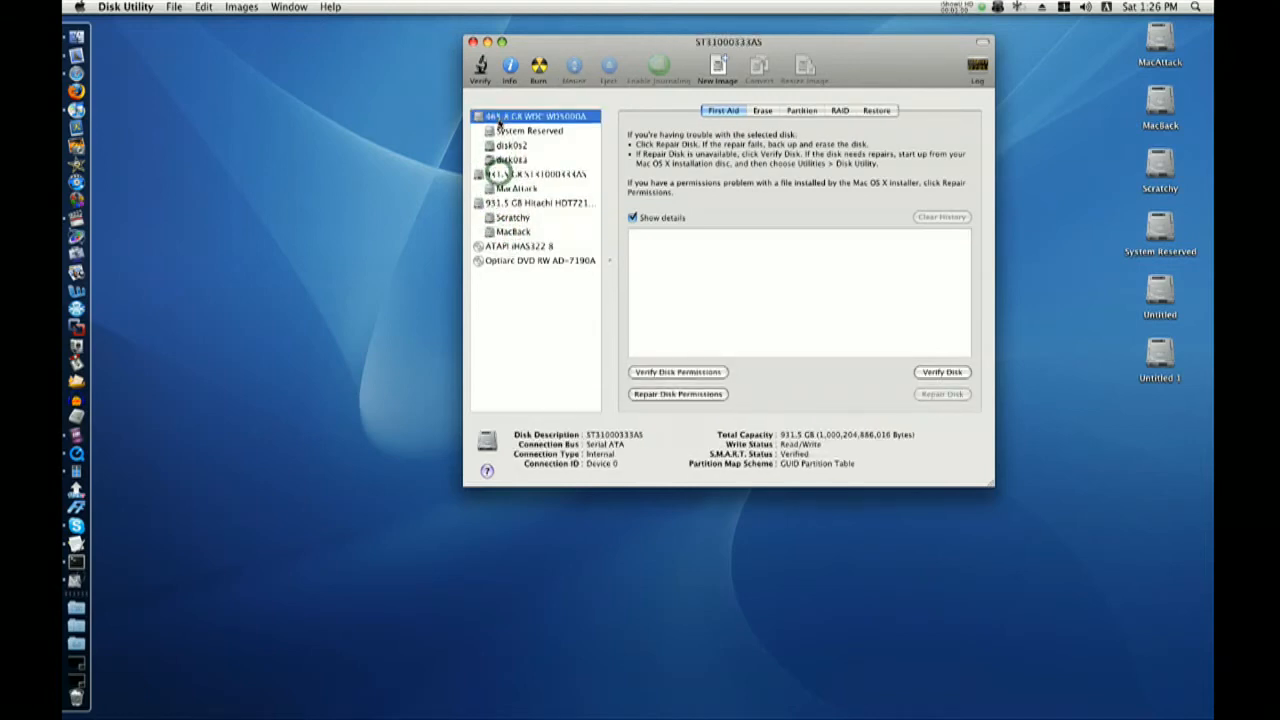
left_click(535, 174)
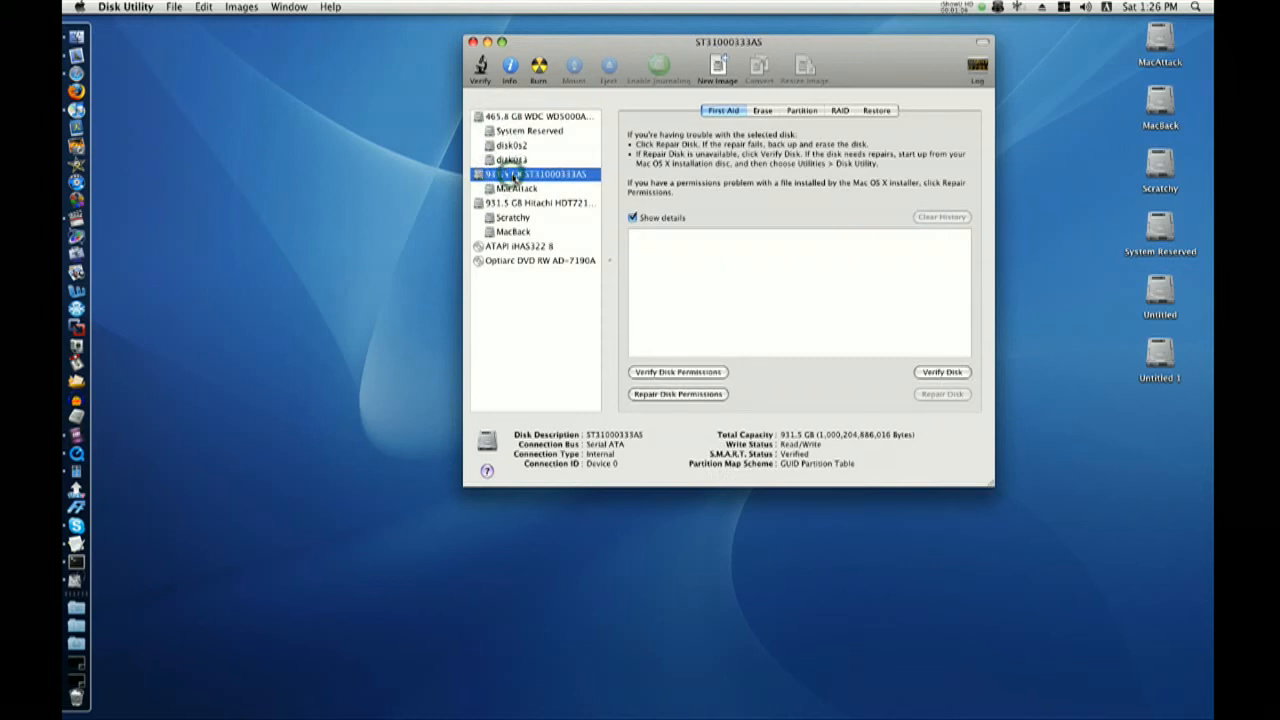
left_click(517, 188)
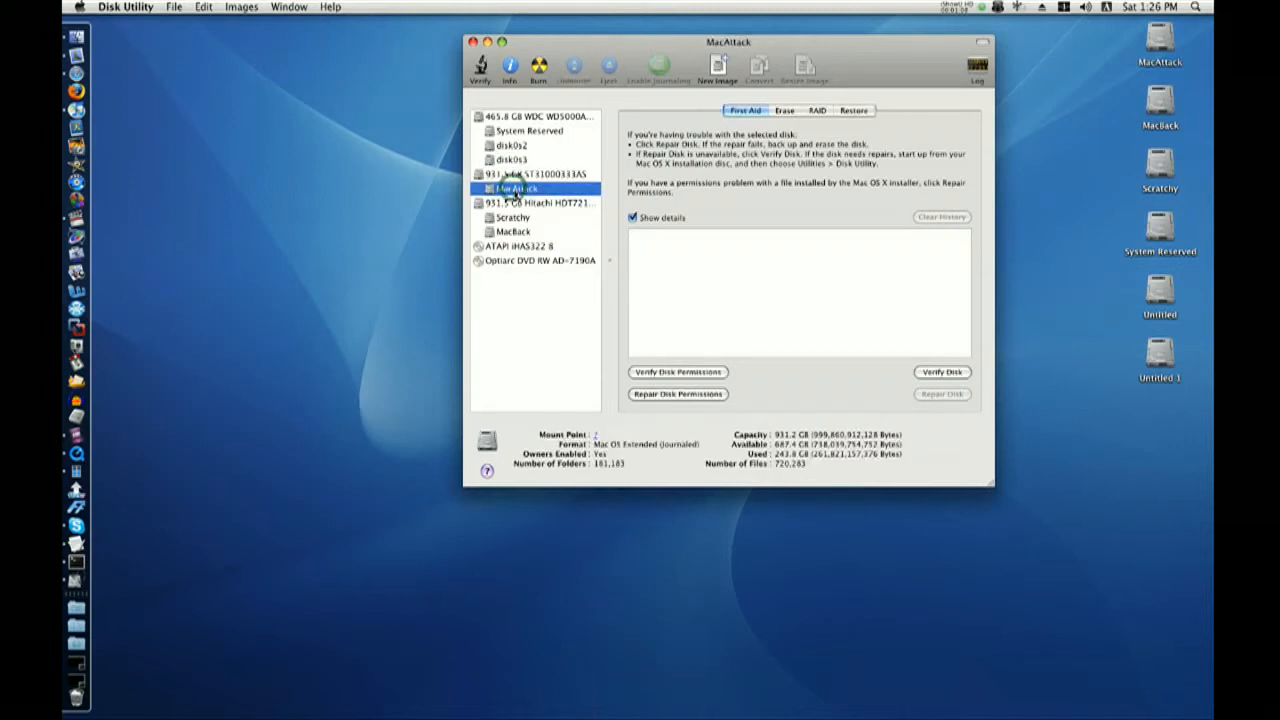
left_click(540, 174)
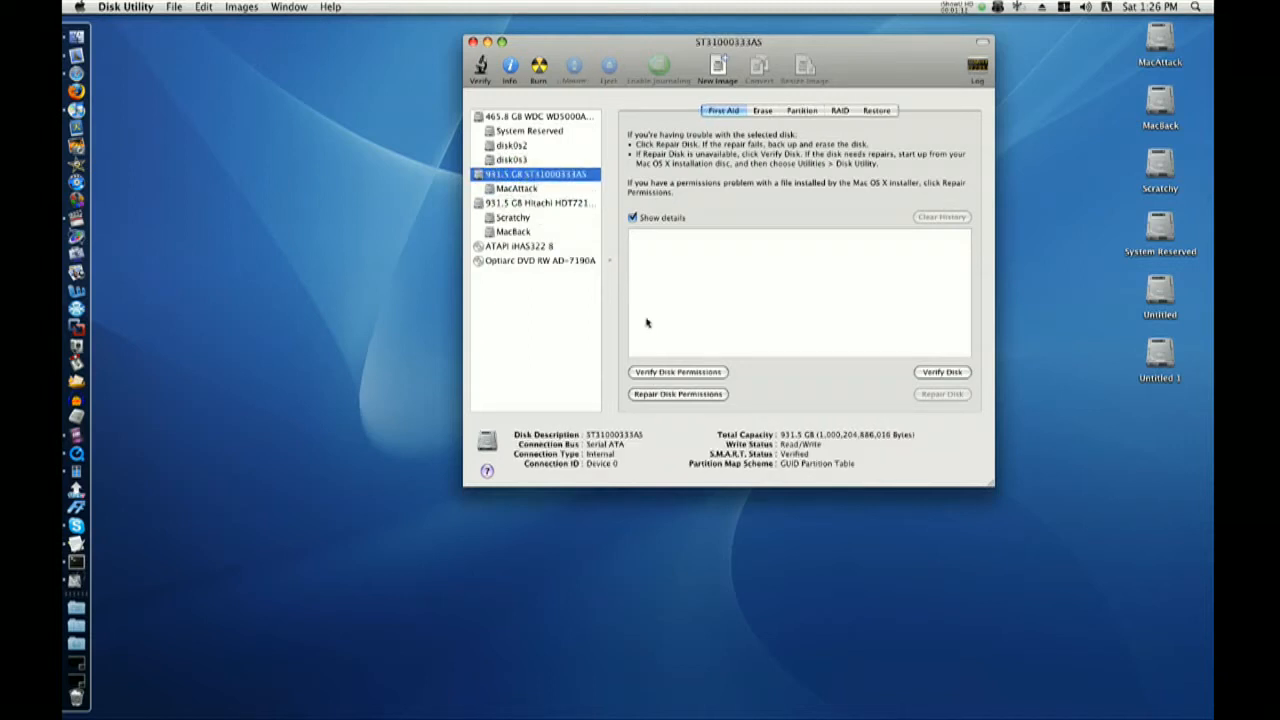
mouse_move(660, 377)
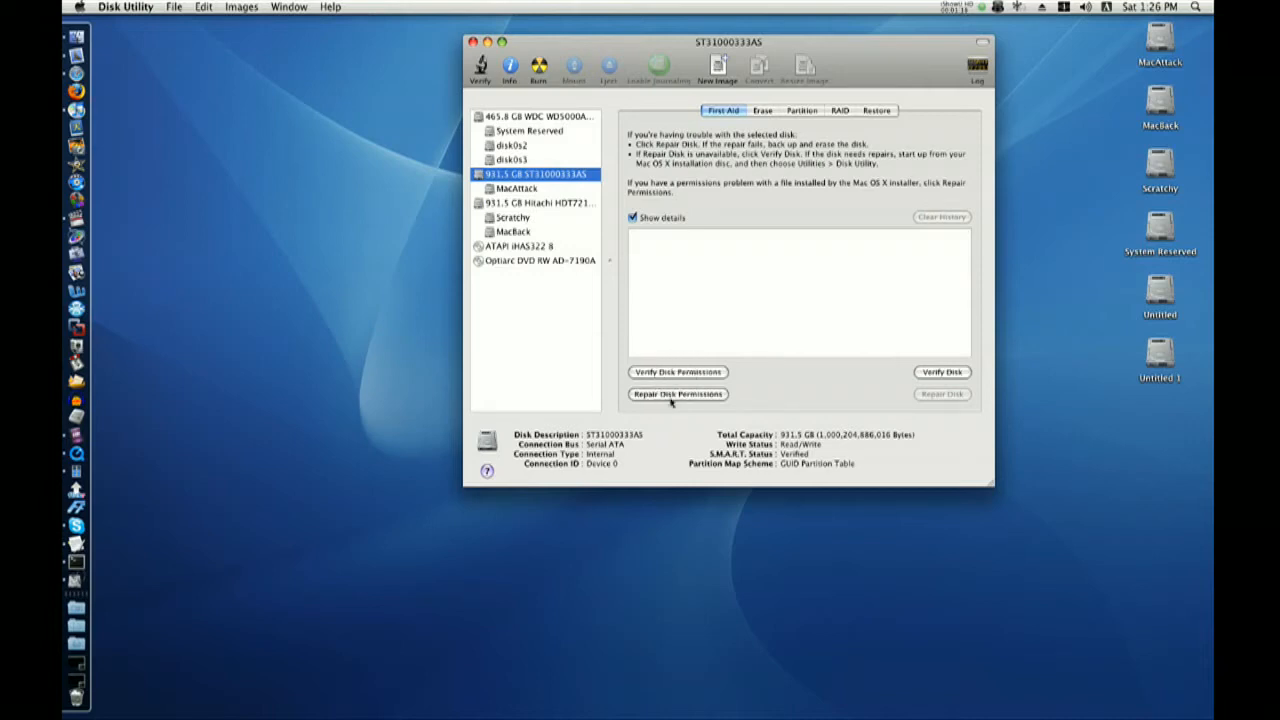
mouse_move(677, 393)
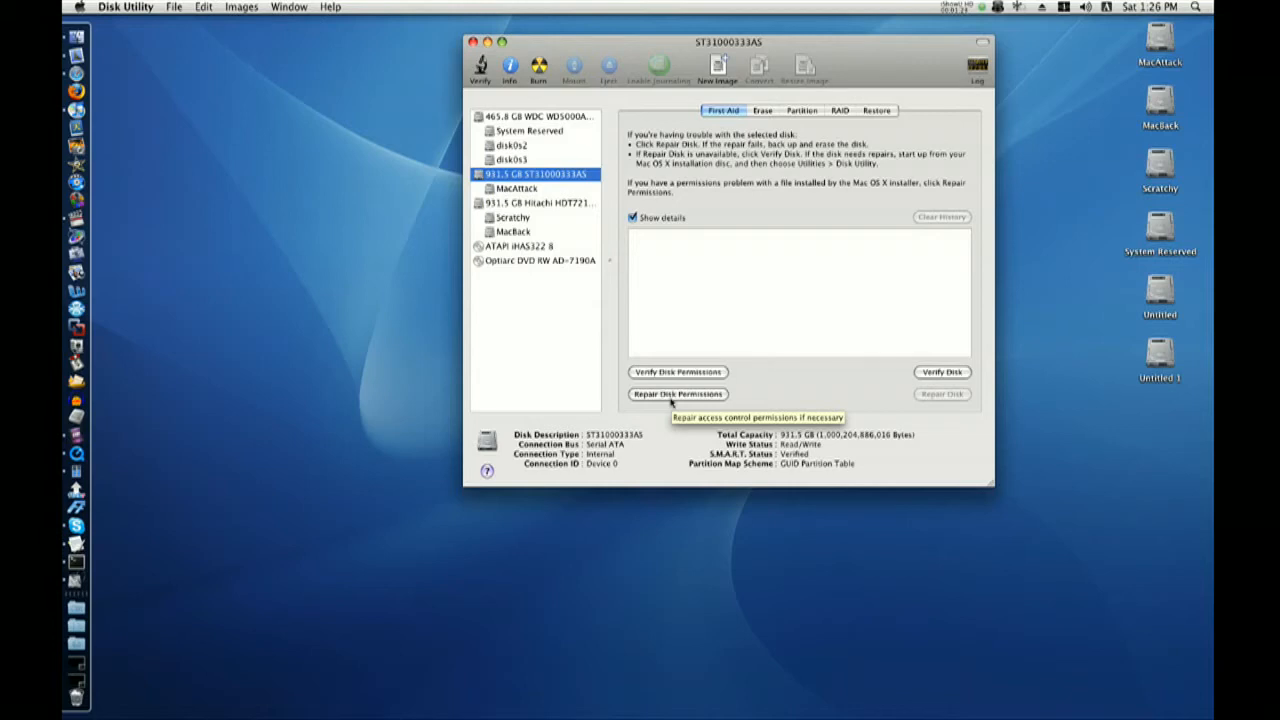
mouse_move(677, 394)
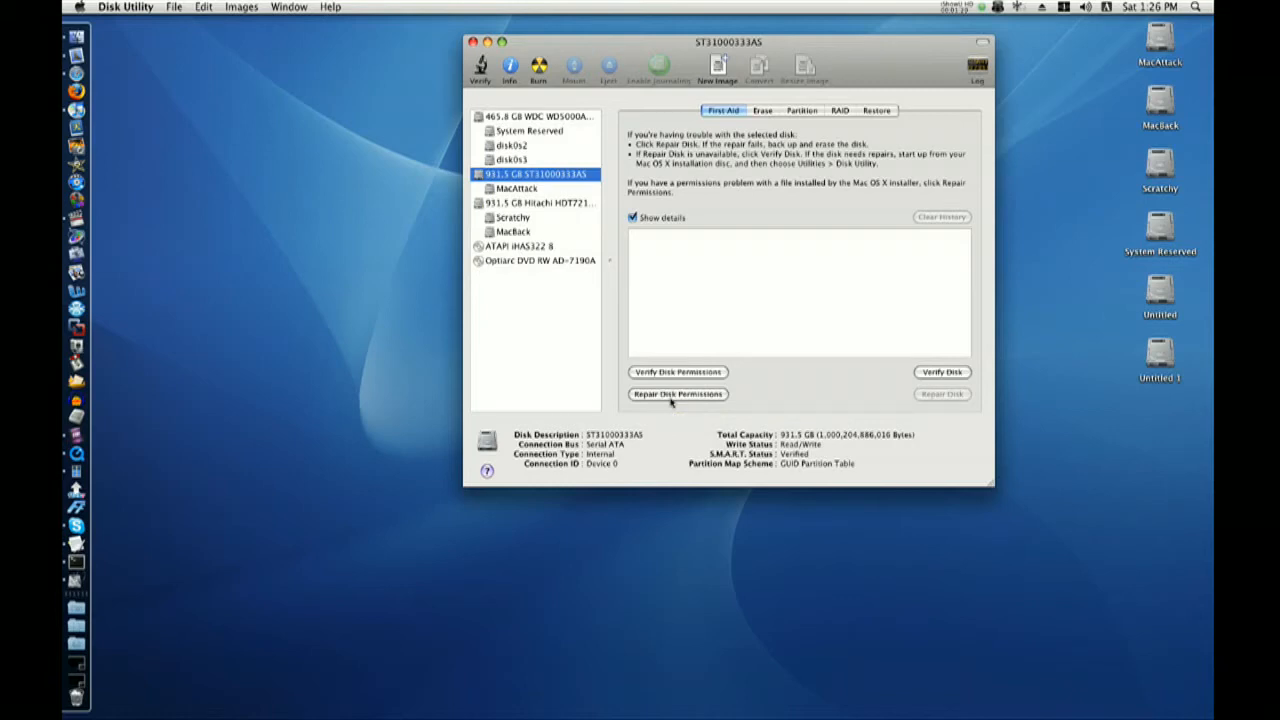
mouse_move(683, 64)
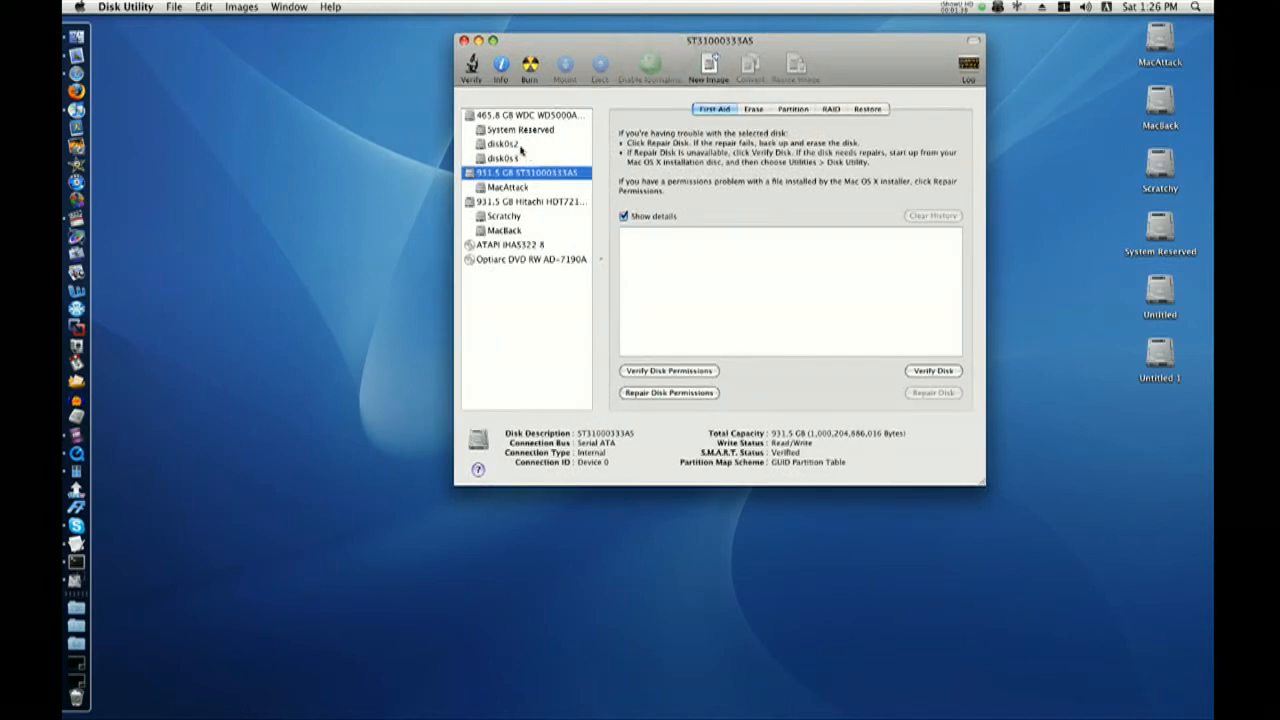
left_click(503, 143)
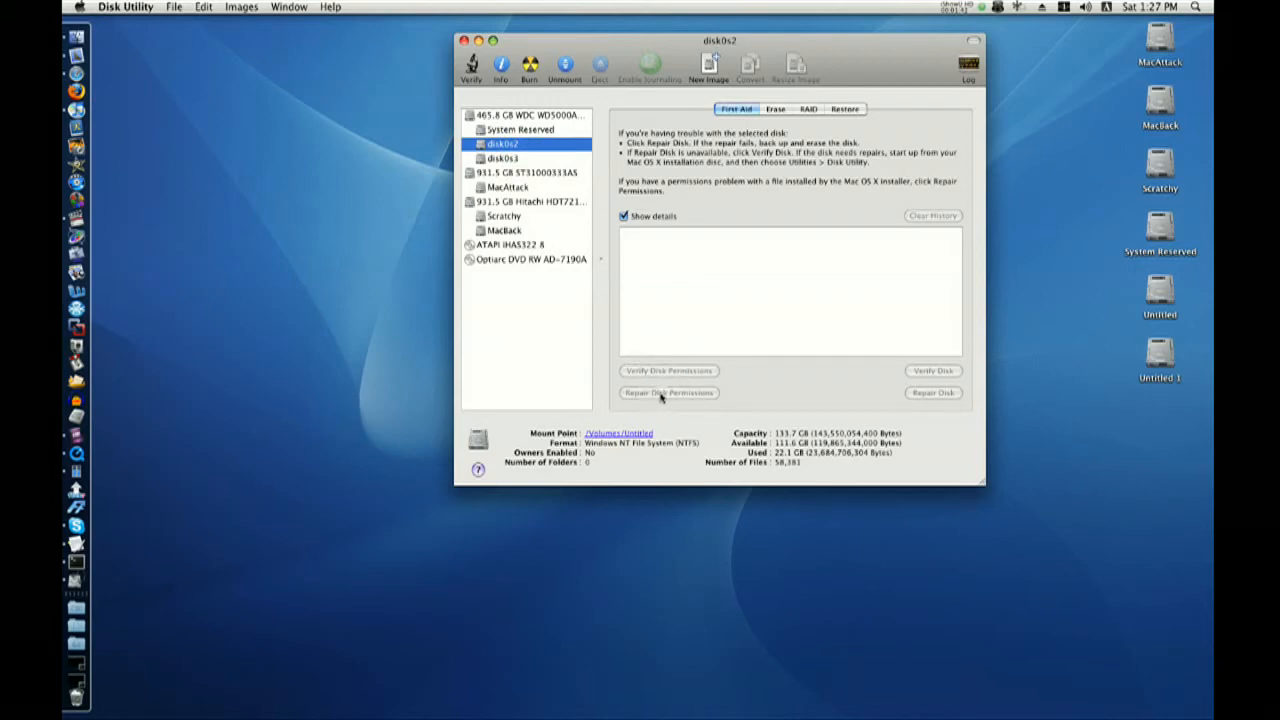
mouse_move(675, 383)
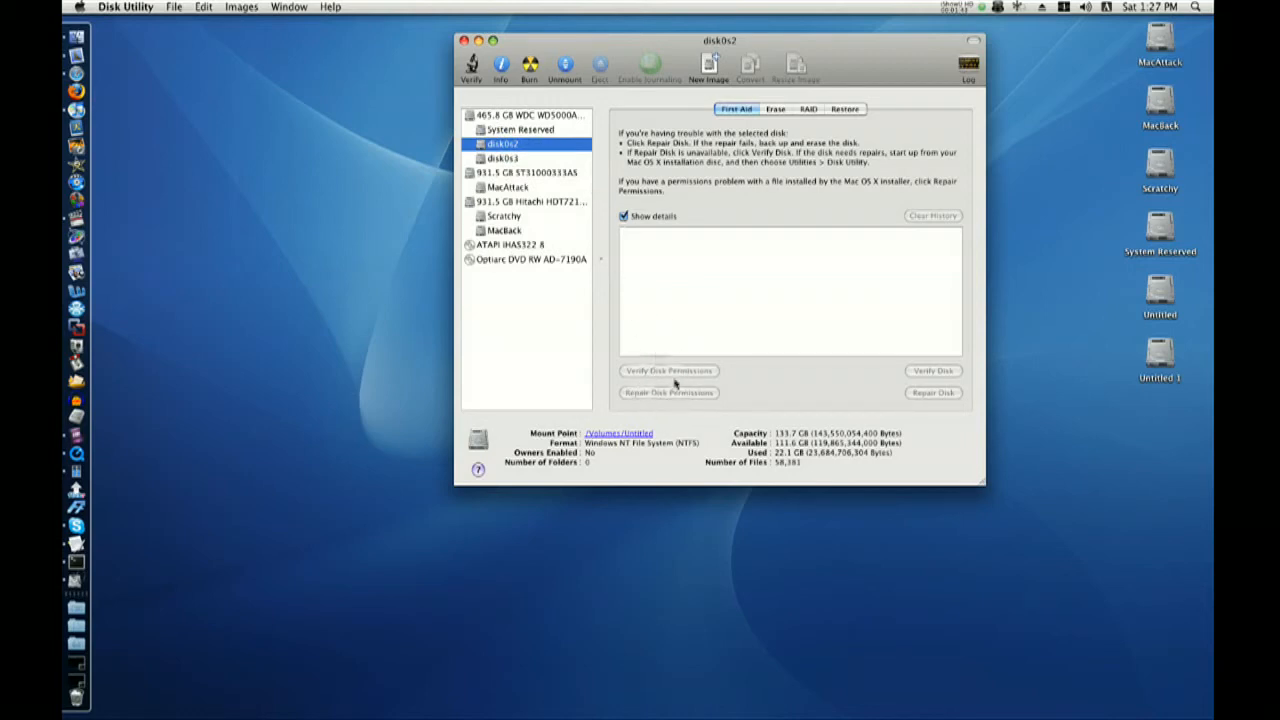
left_click(523, 172)
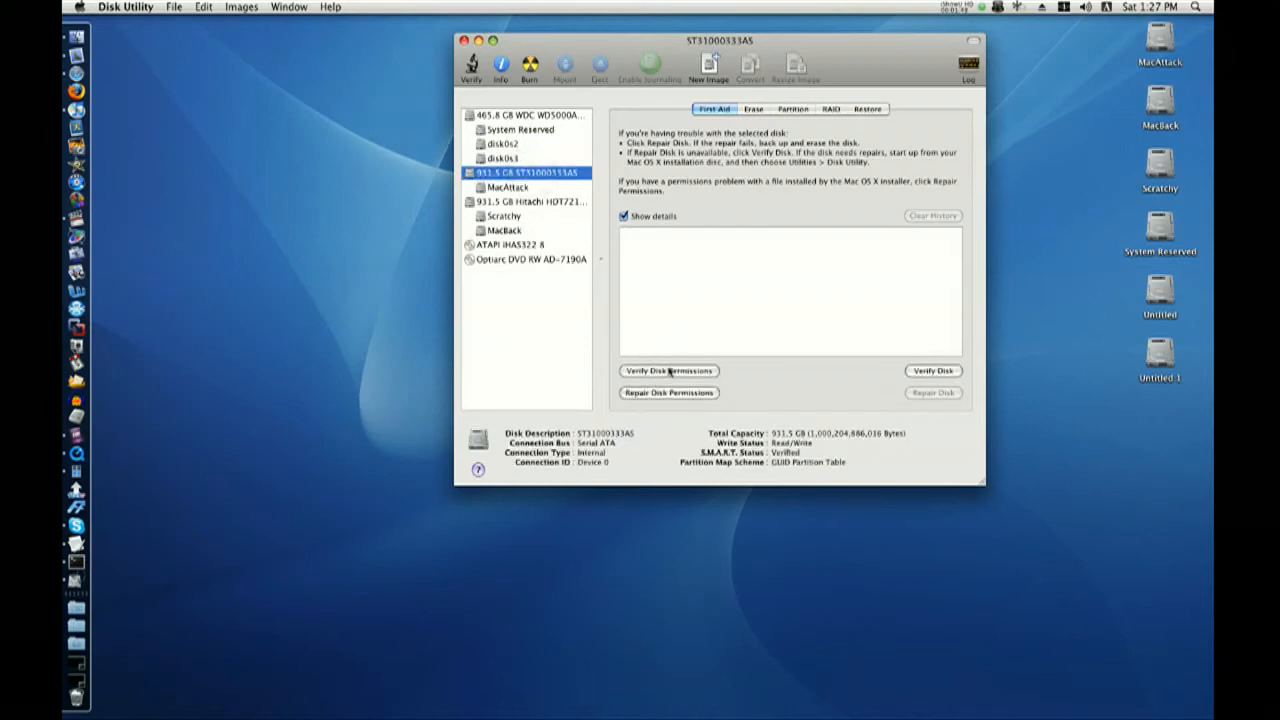
mouse_move(668, 371)
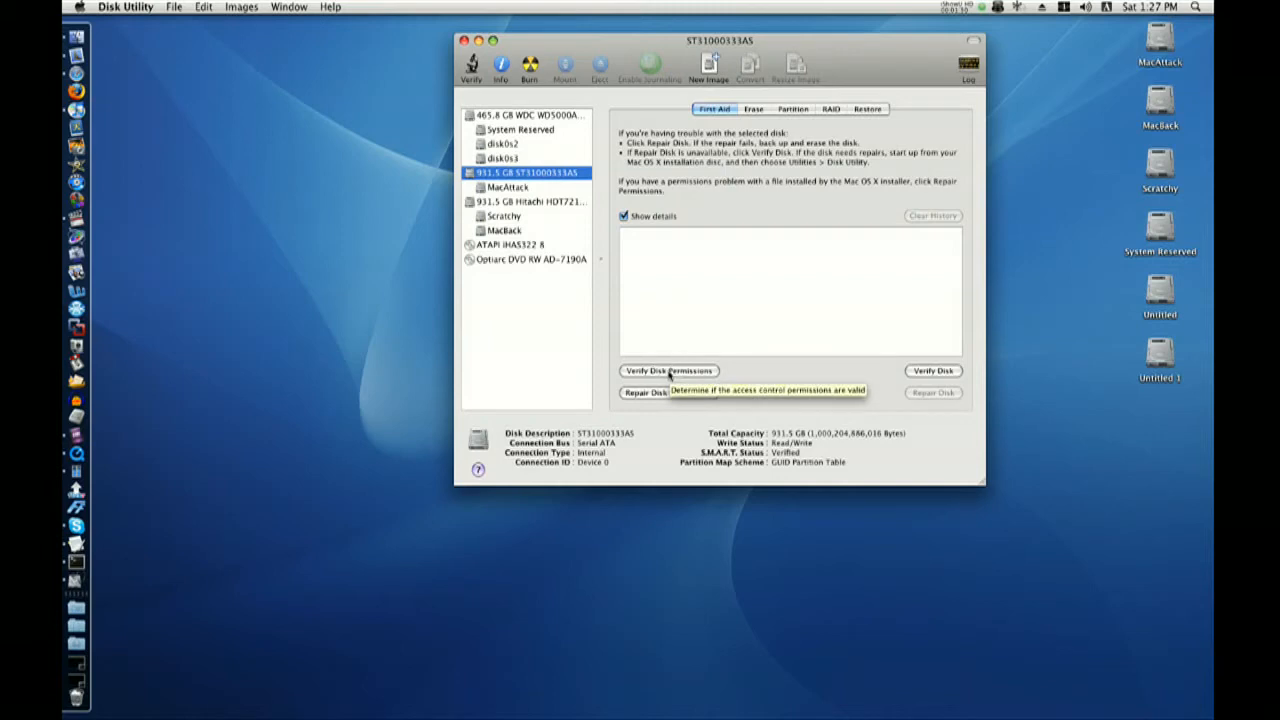
mouse_move(668, 392)
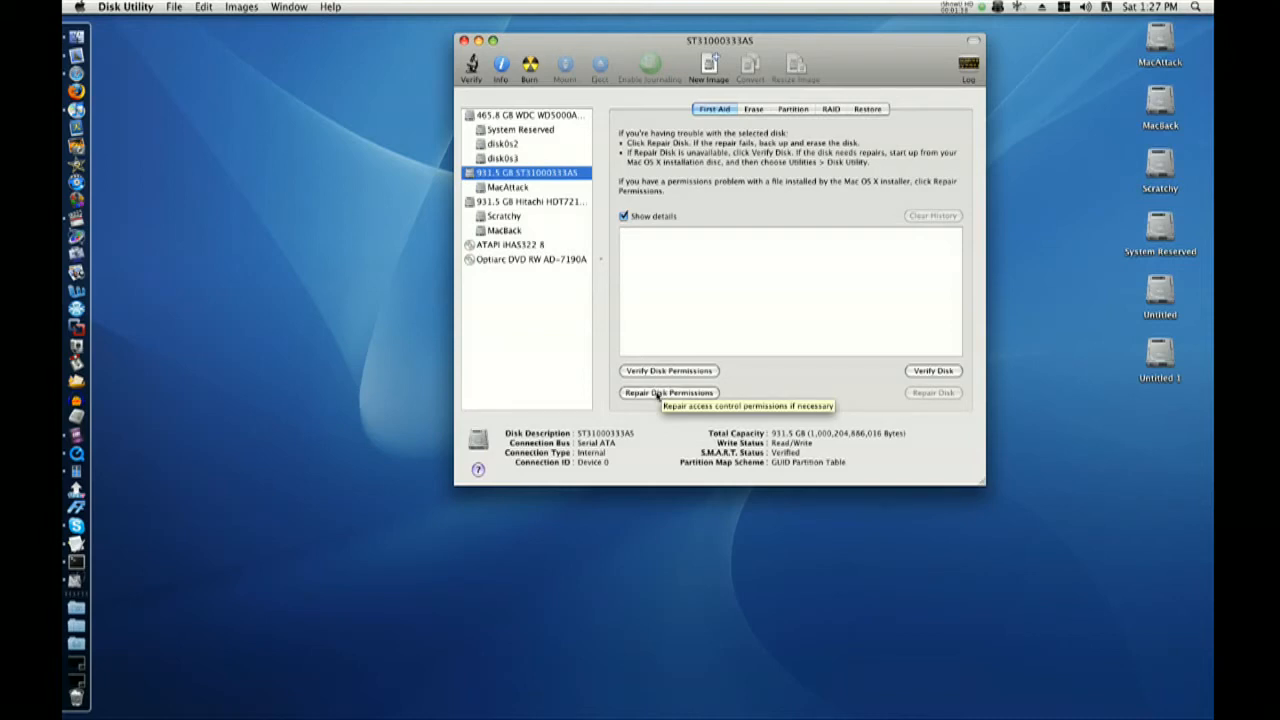
Step: Start and stop the MacAttack permissions repair, then quit Disk Utility
left_click(668, 392)
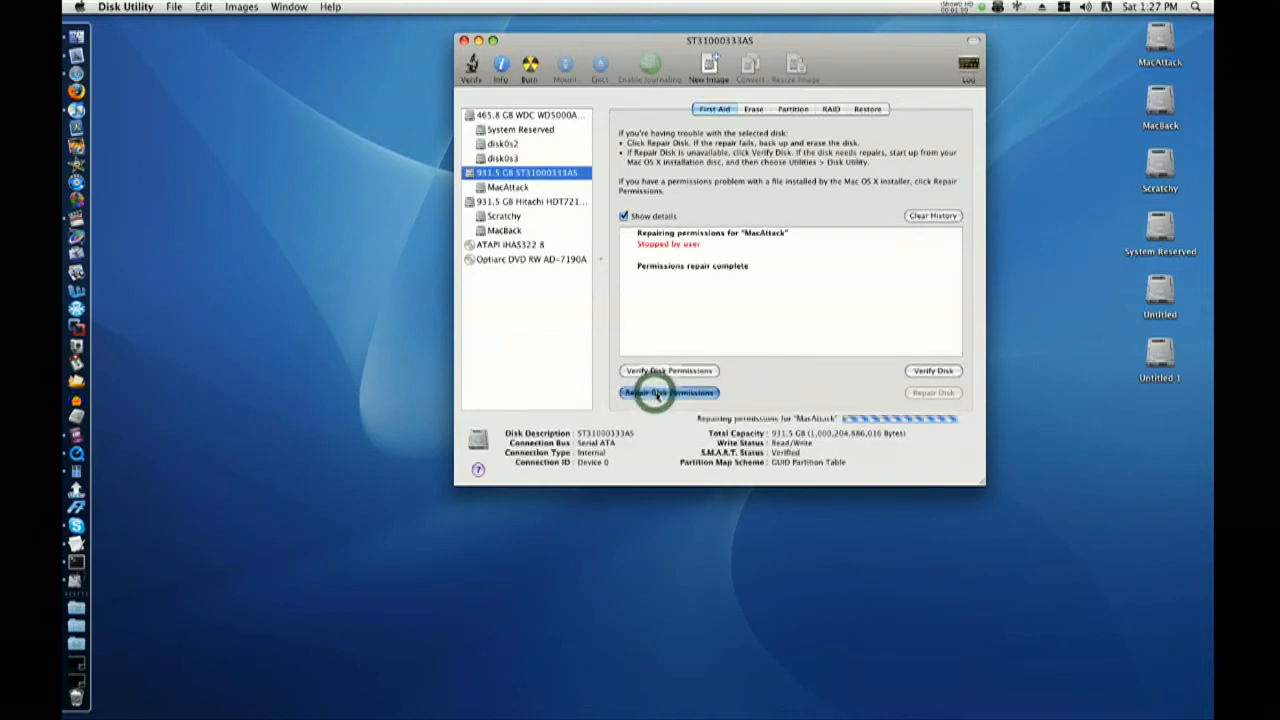
left_click(668, 392)
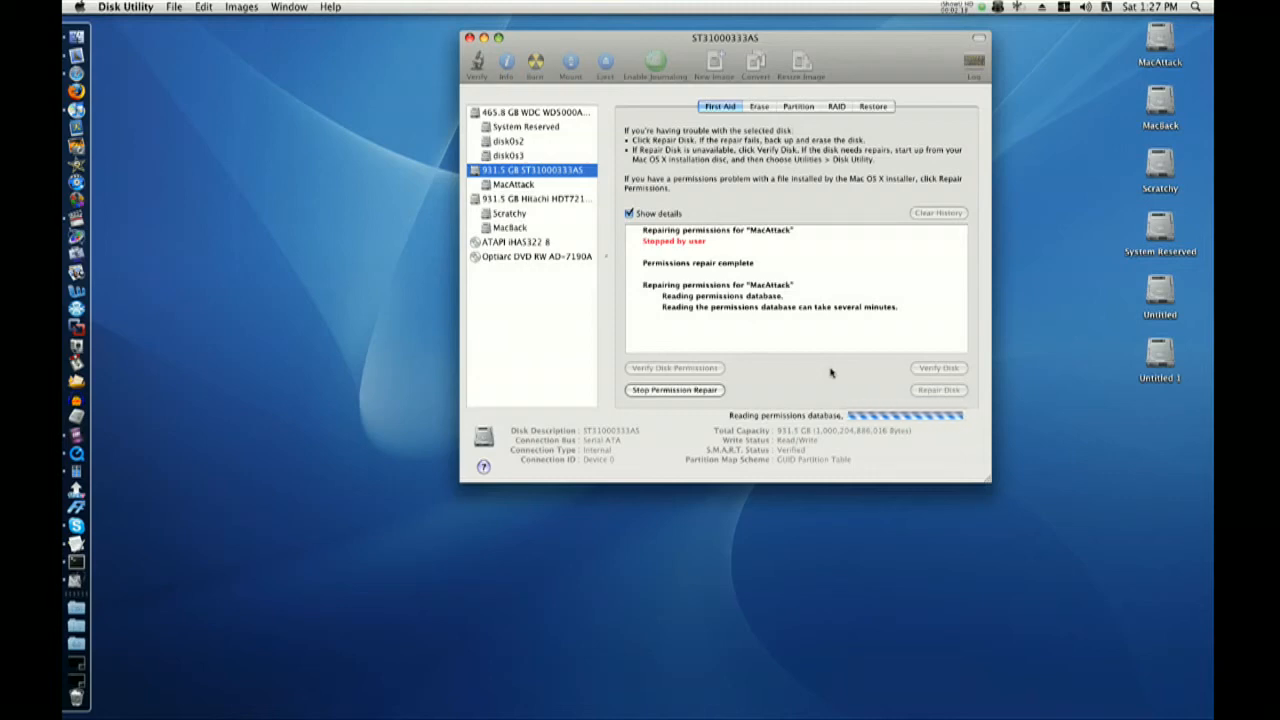
mouse_move(823, 373)
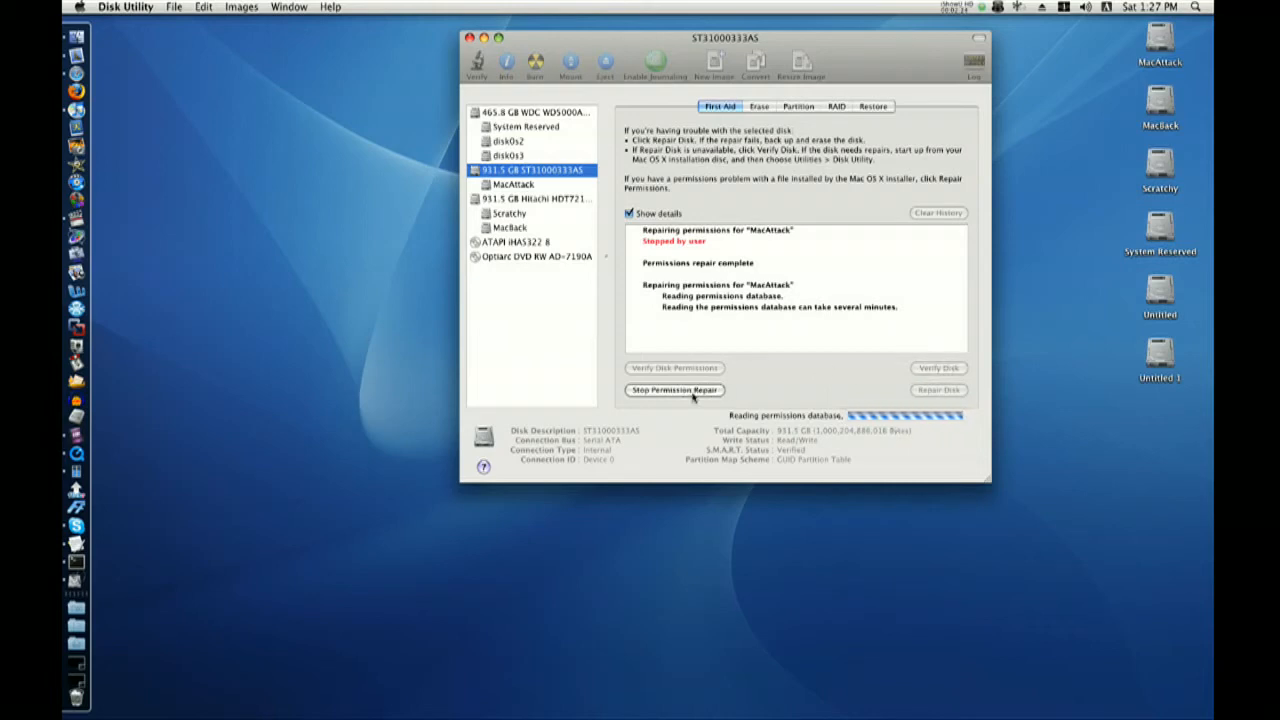
mouse_move(674, 390)
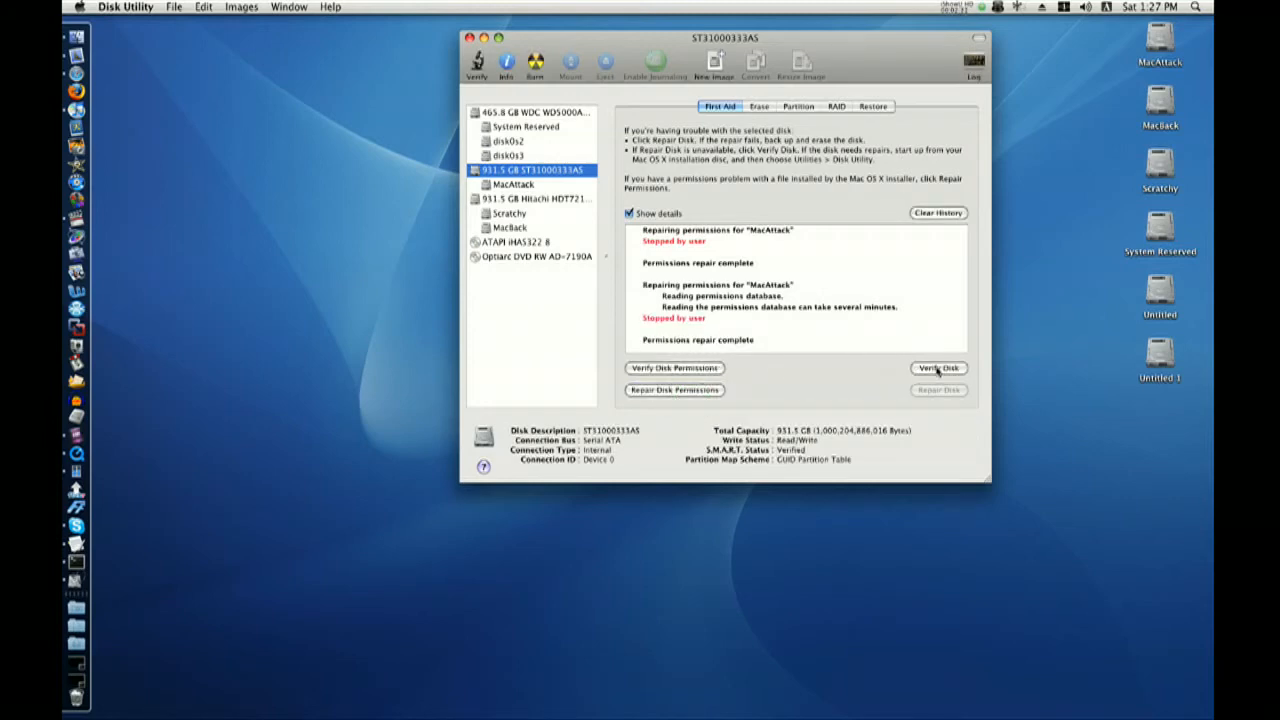
mouse_move(938, 368)
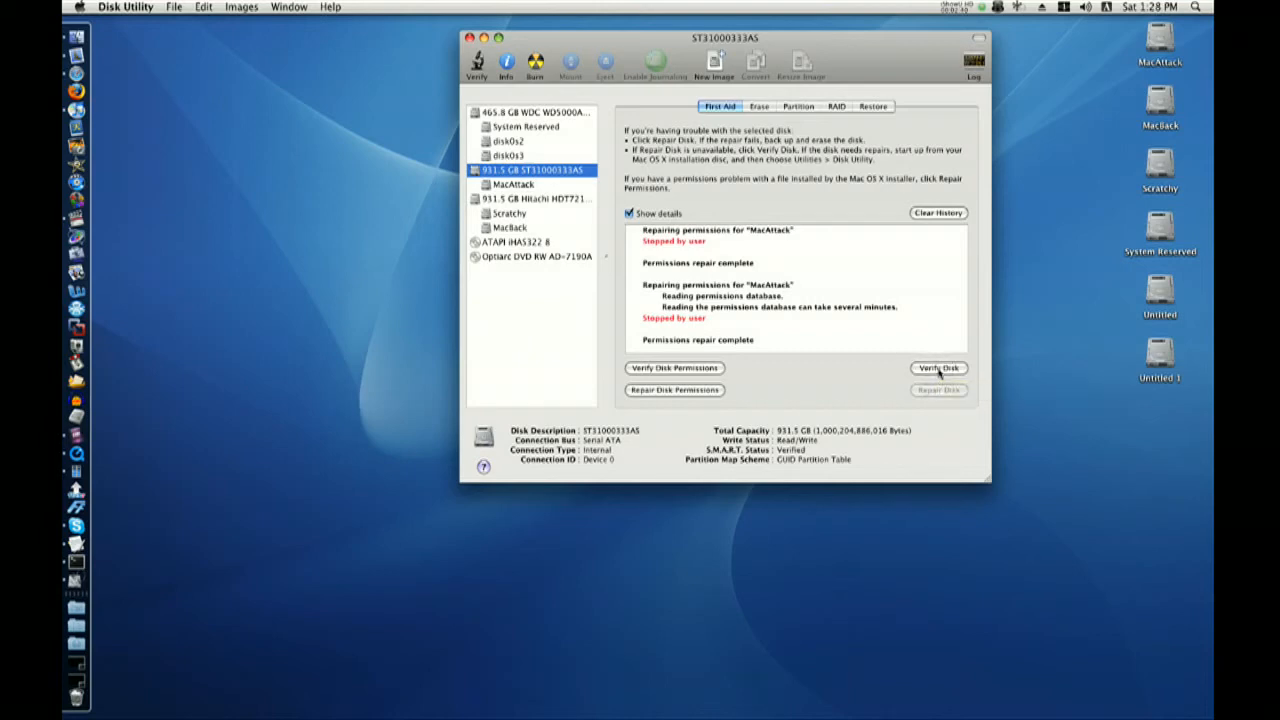
mouse_move(938, 368)
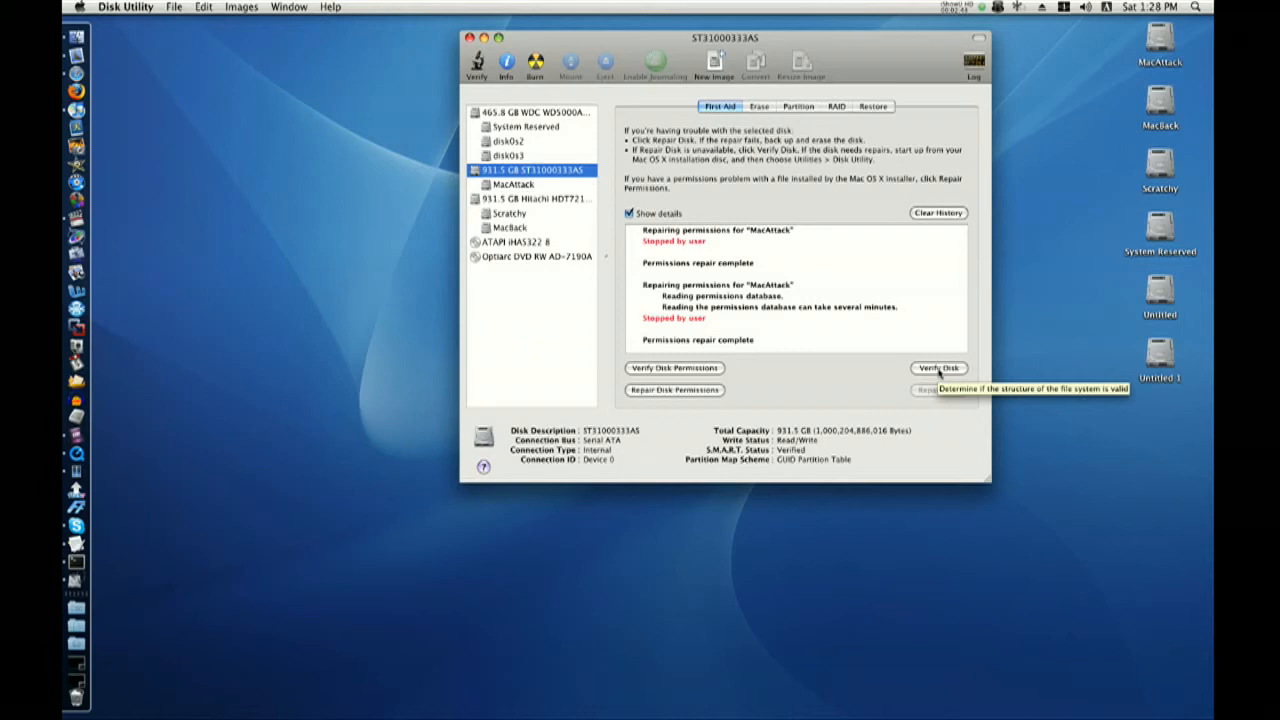
mouse_move(896, 343)
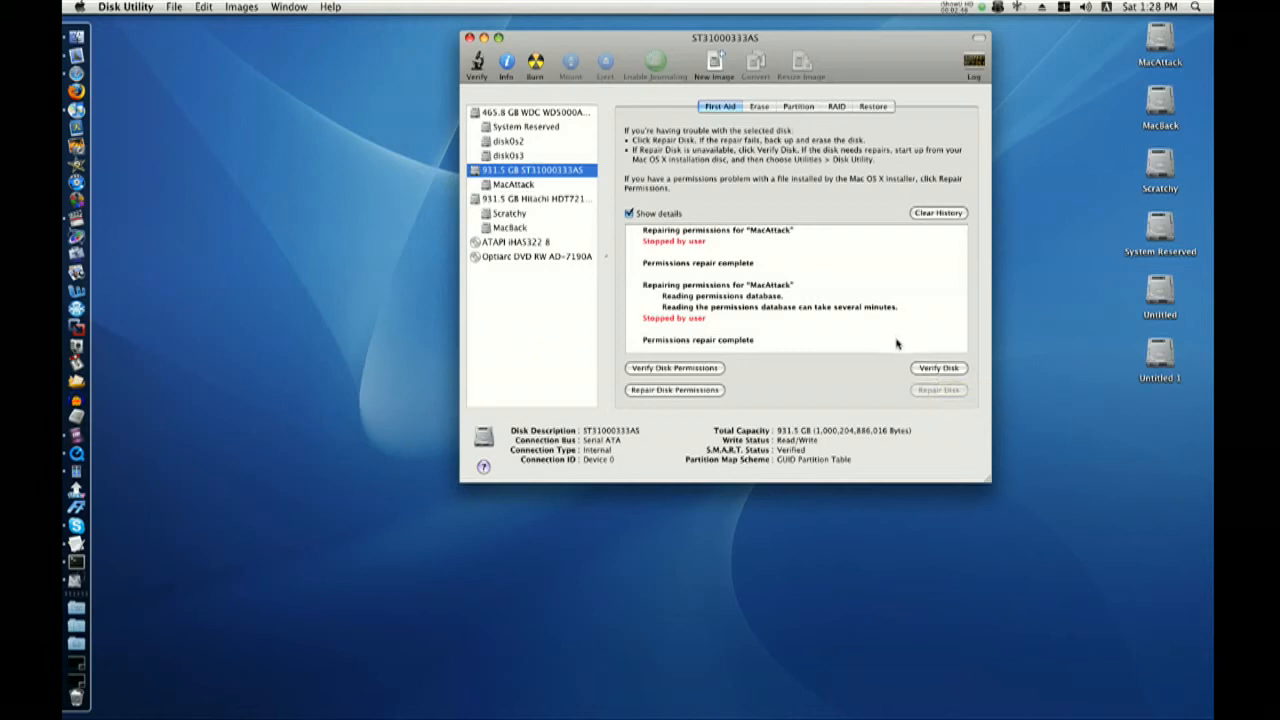
mouse_move(938, 368)
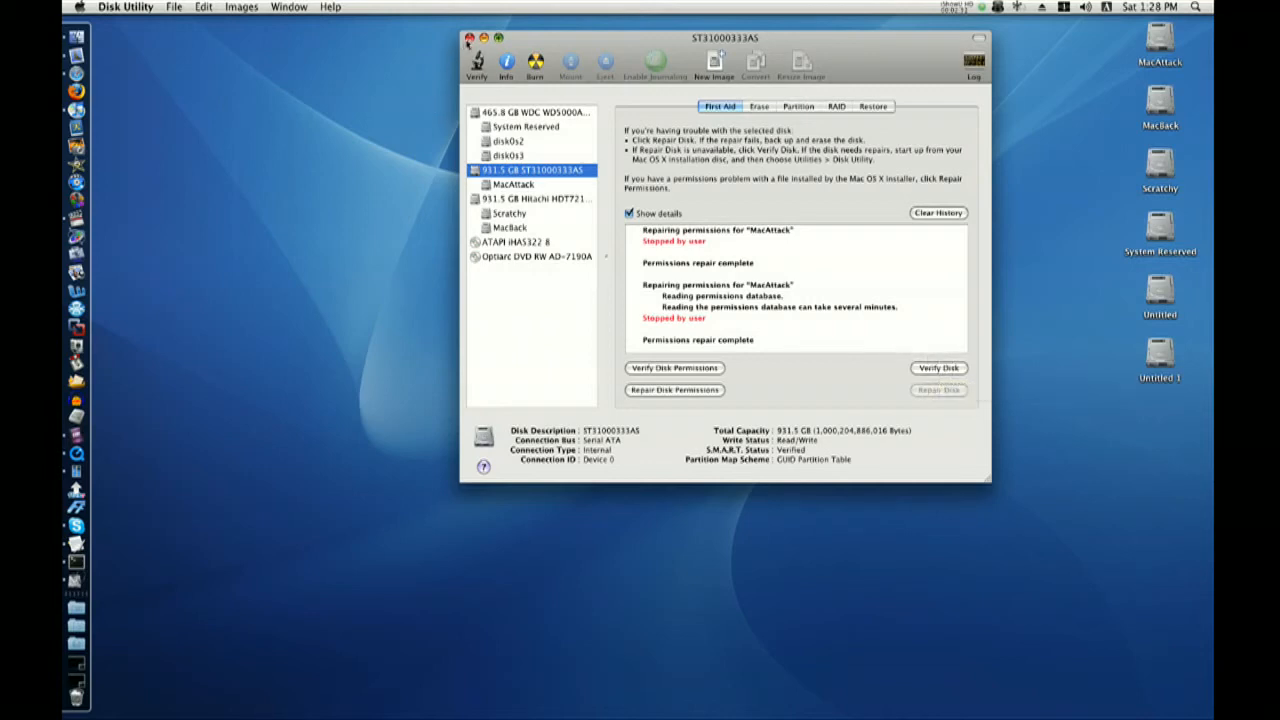
left_click(469, 38)
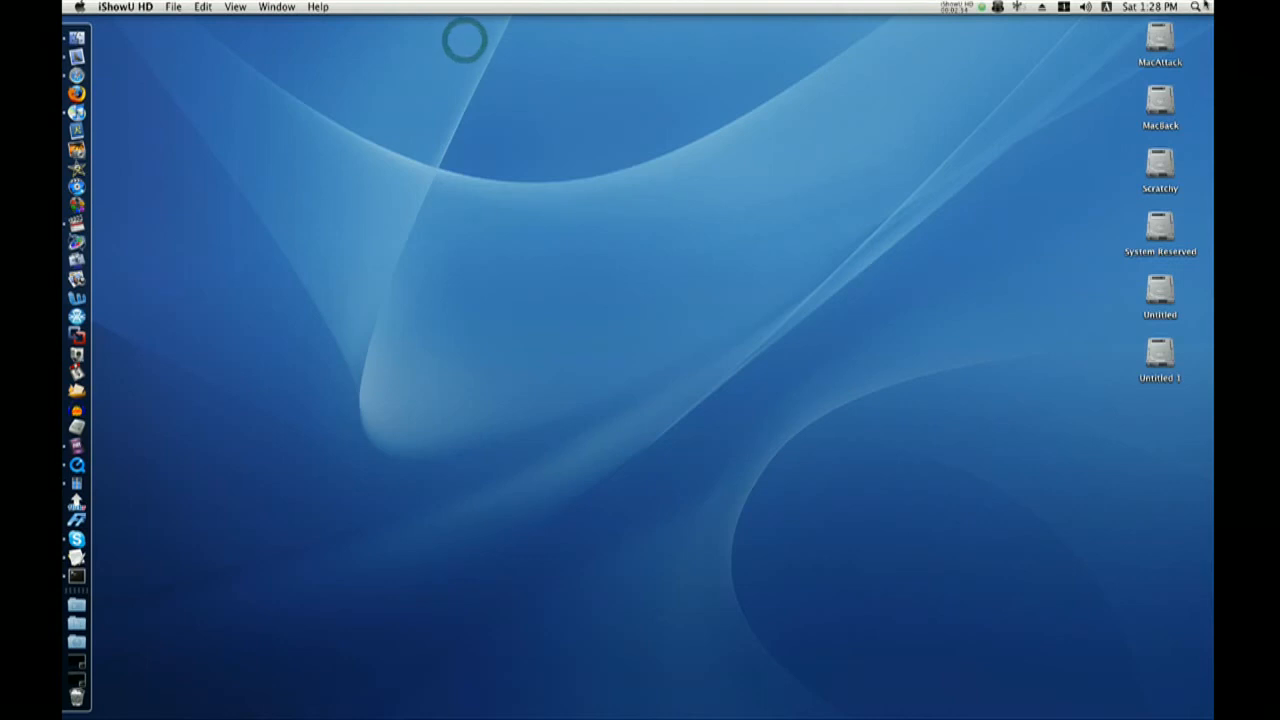
Step: Open Terminal and run 'sudo periodic daily weekly monthly', then close the window
type("Termina")
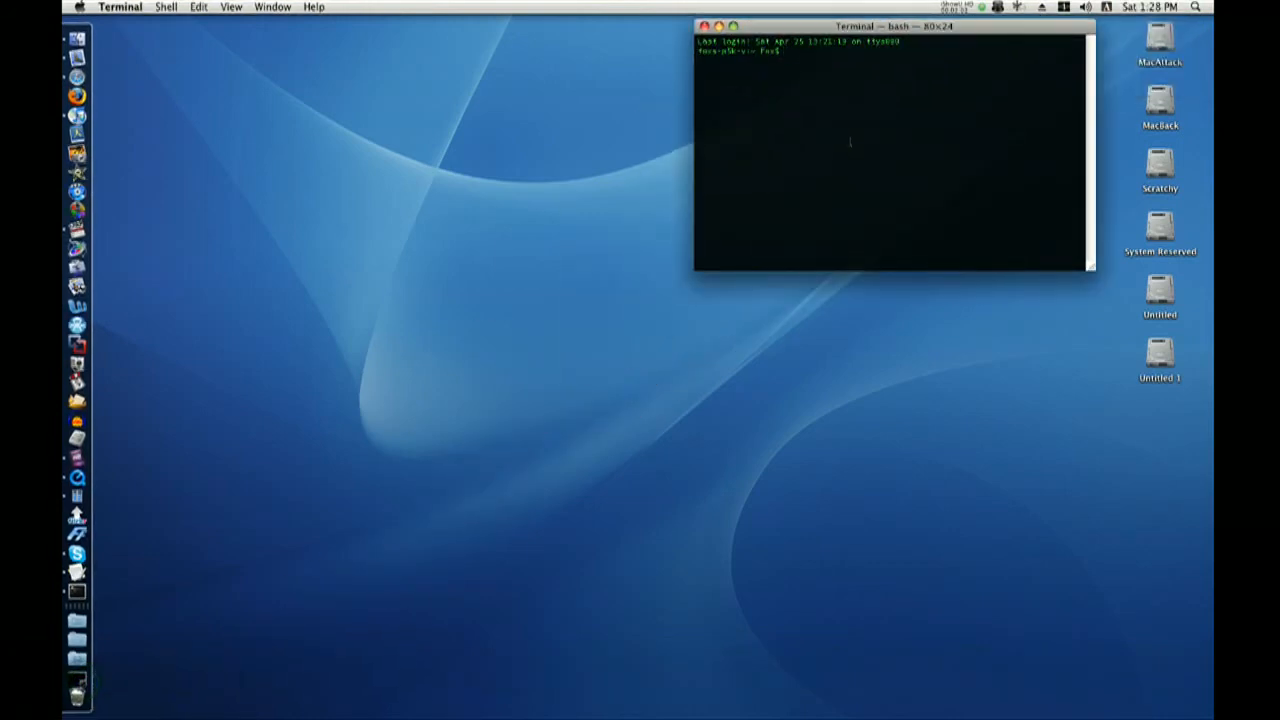
type("su")
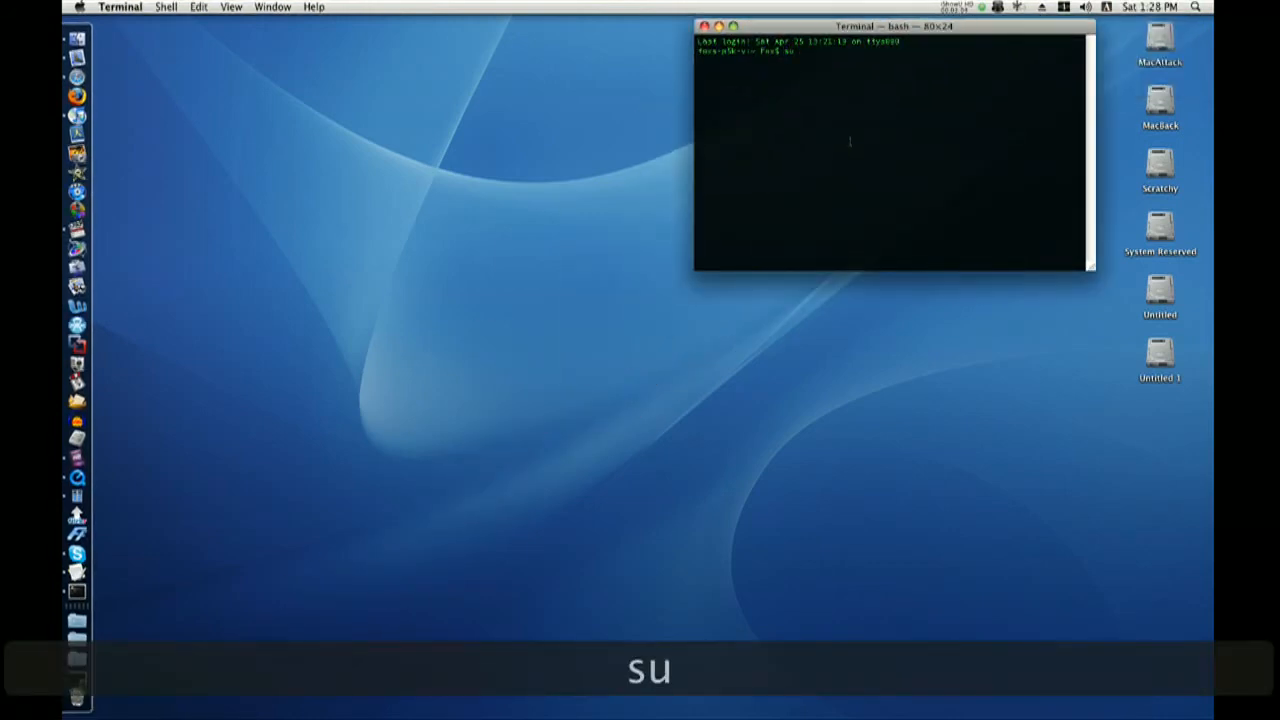
type("sudo periodic")
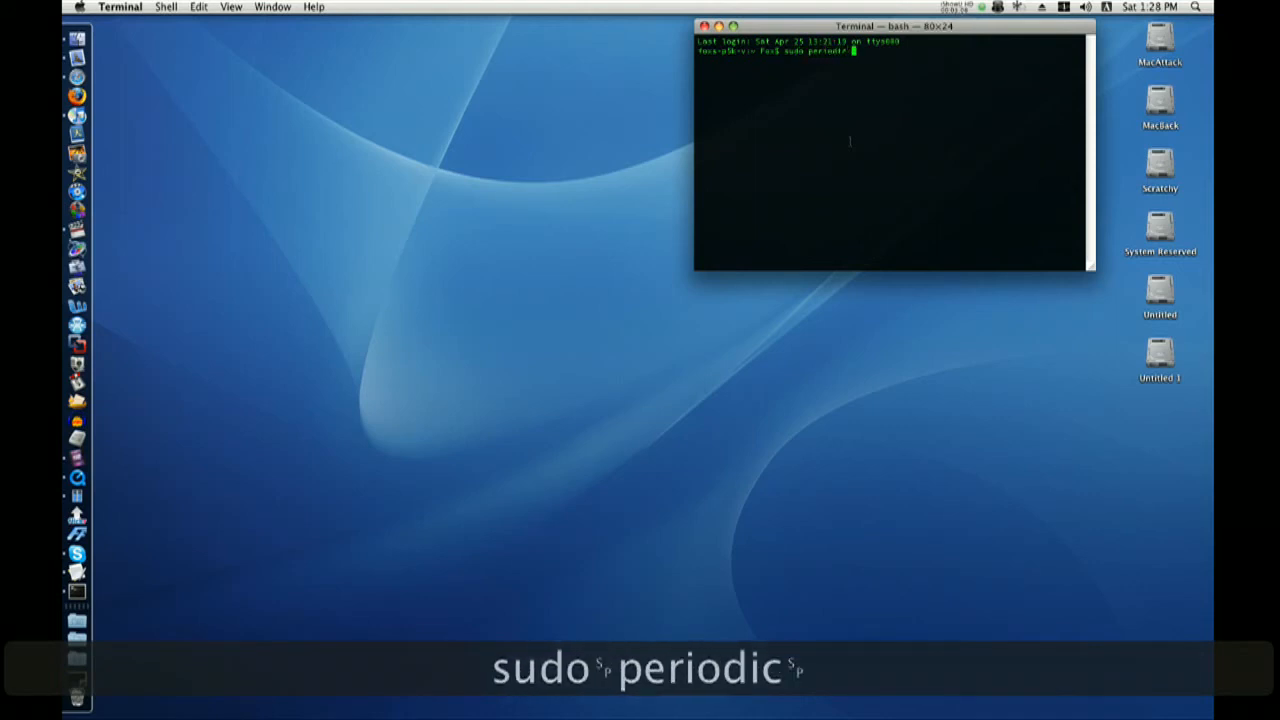
type("daily weekly monthly")
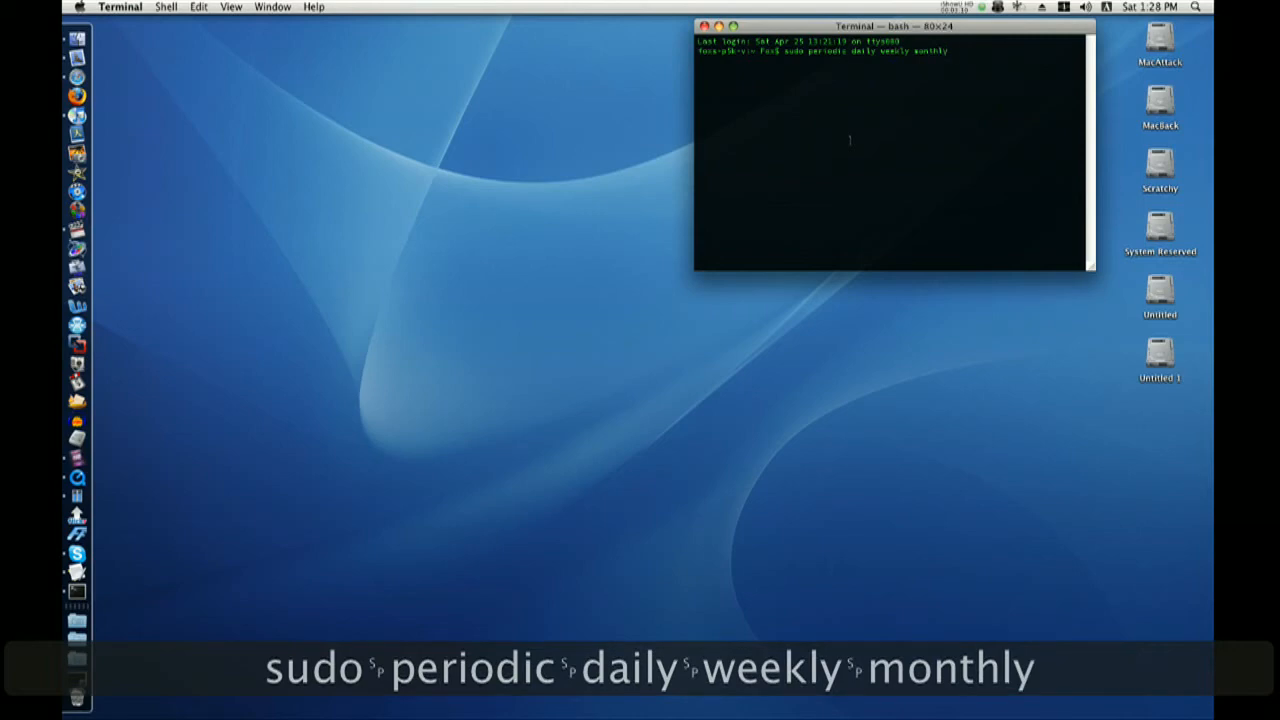
key("return")
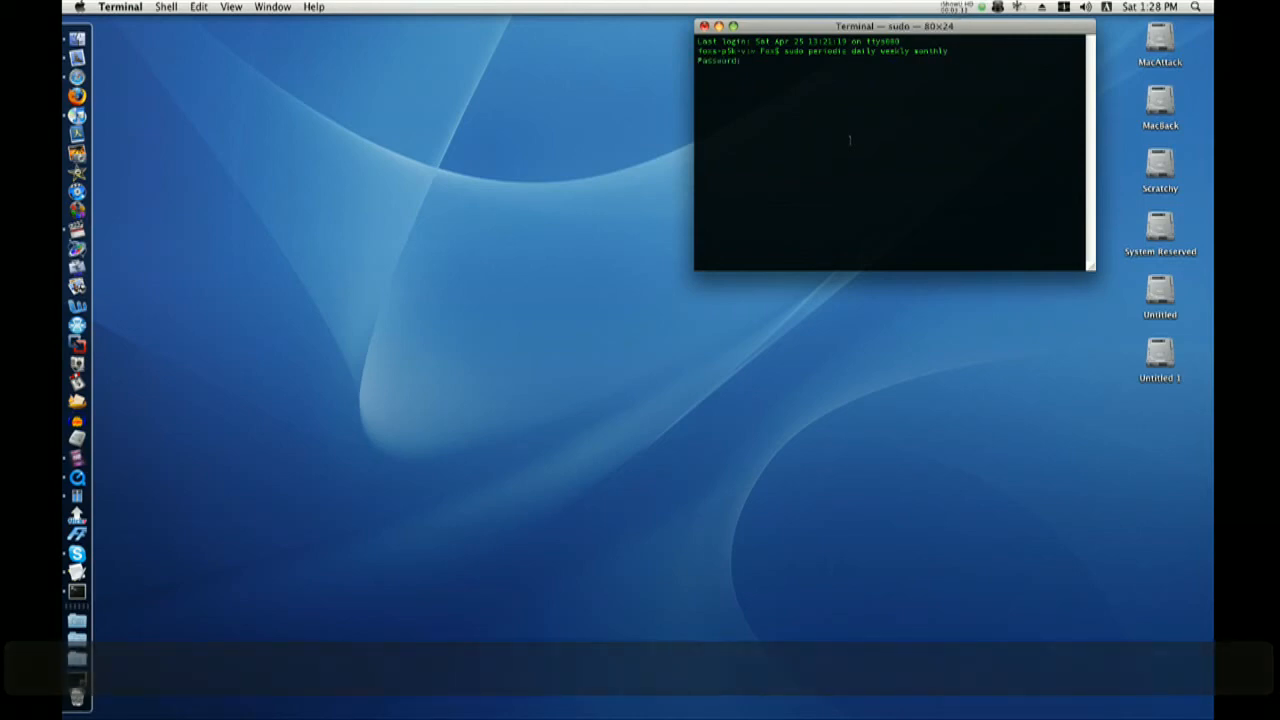
key("cmd+w")
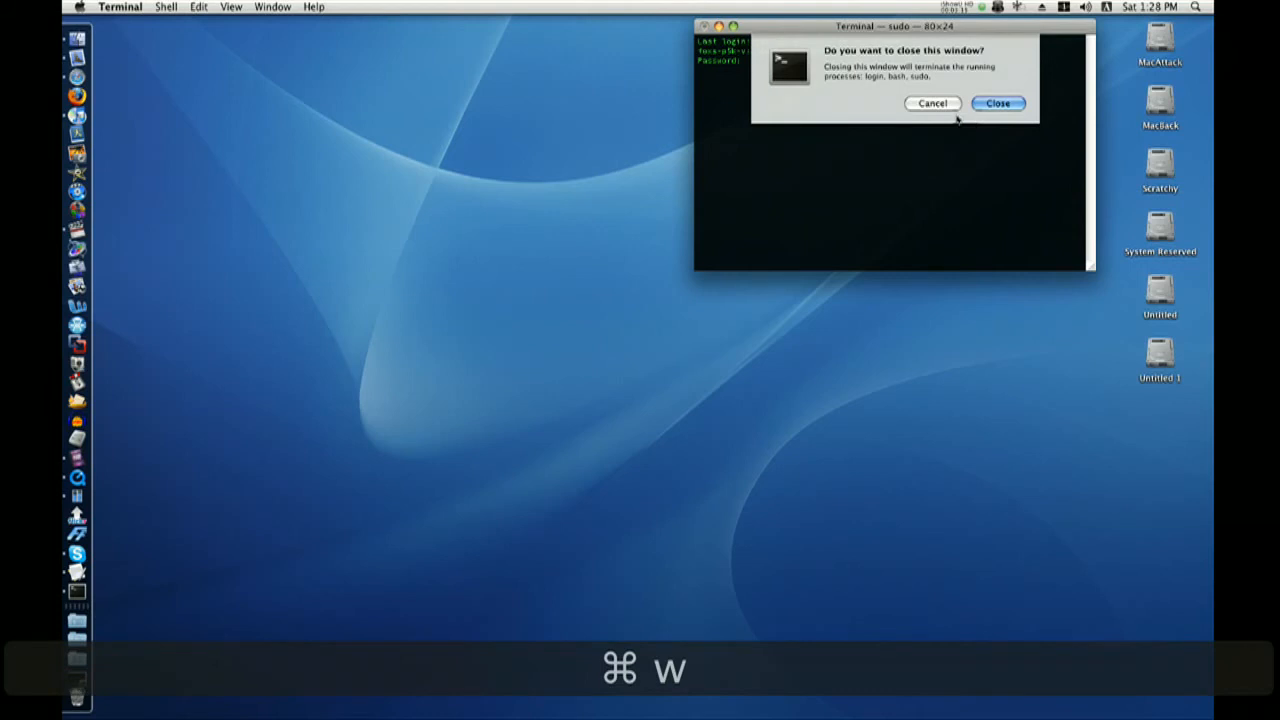
left_click(997, 103)
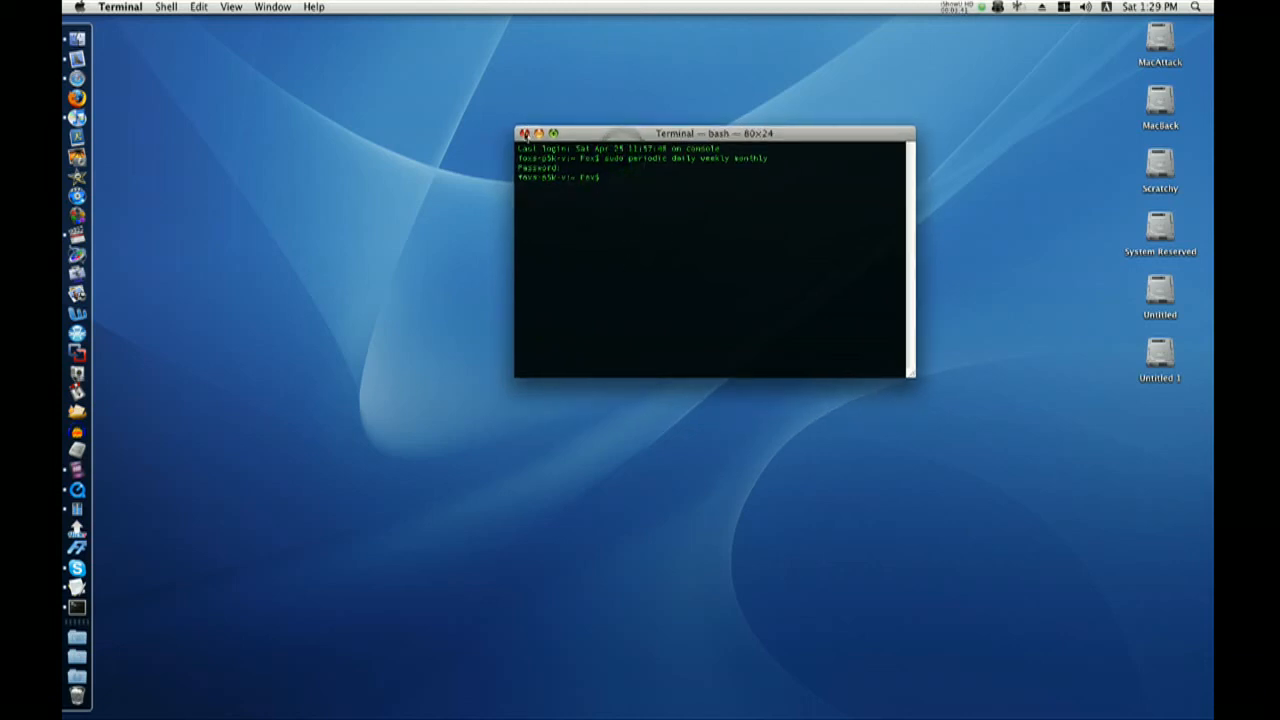
Step: Quit Terminal with Cmd-Q from the Terminal menu
left_click(120, 7)
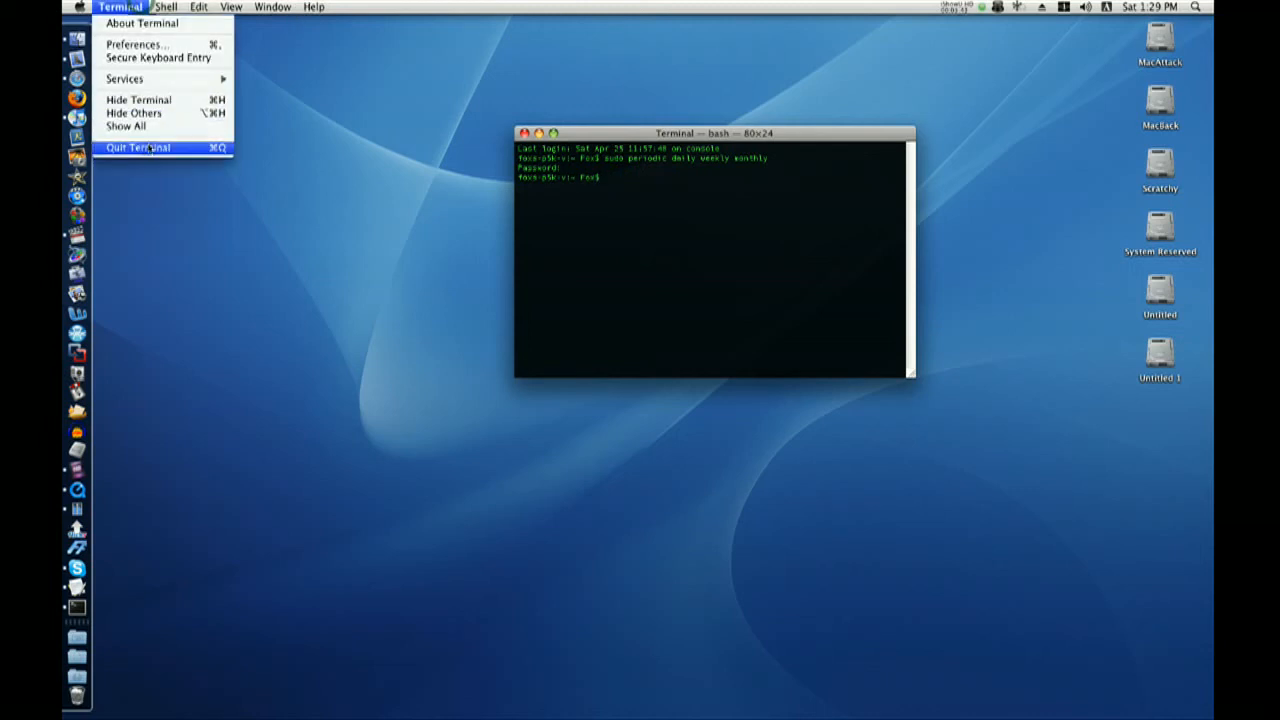
key("cmd+q")
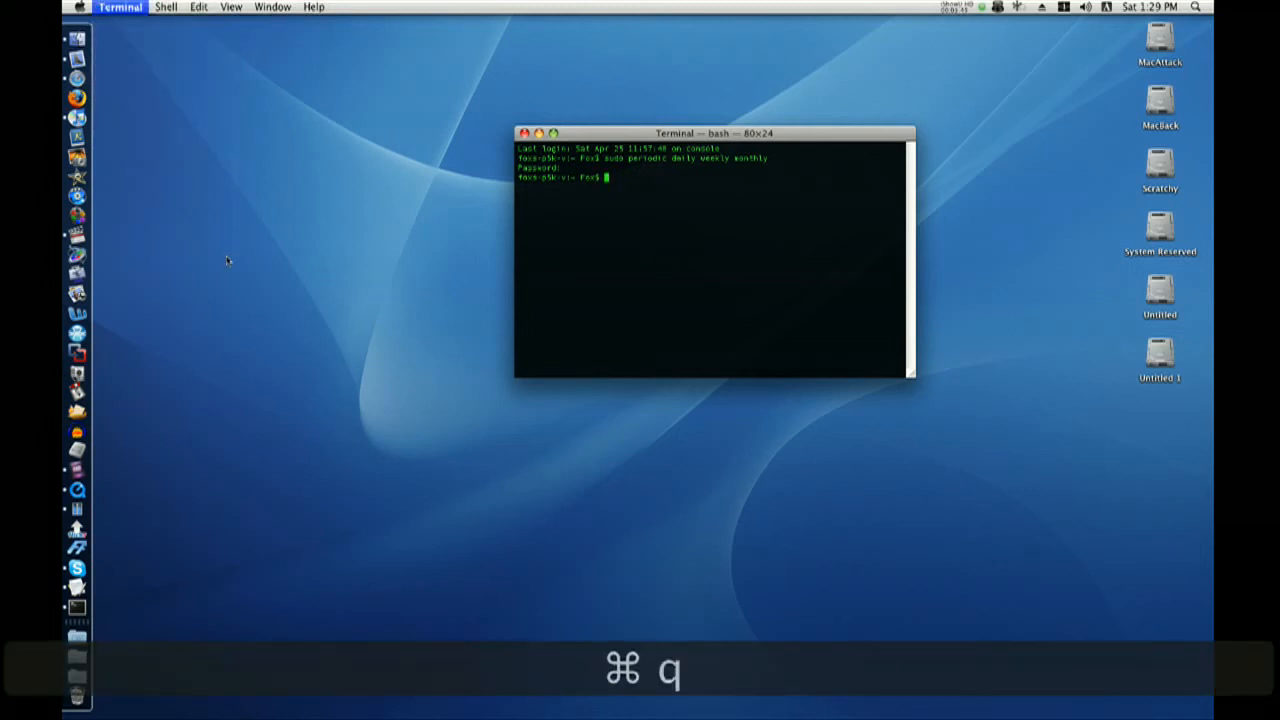
key("cmd+q")
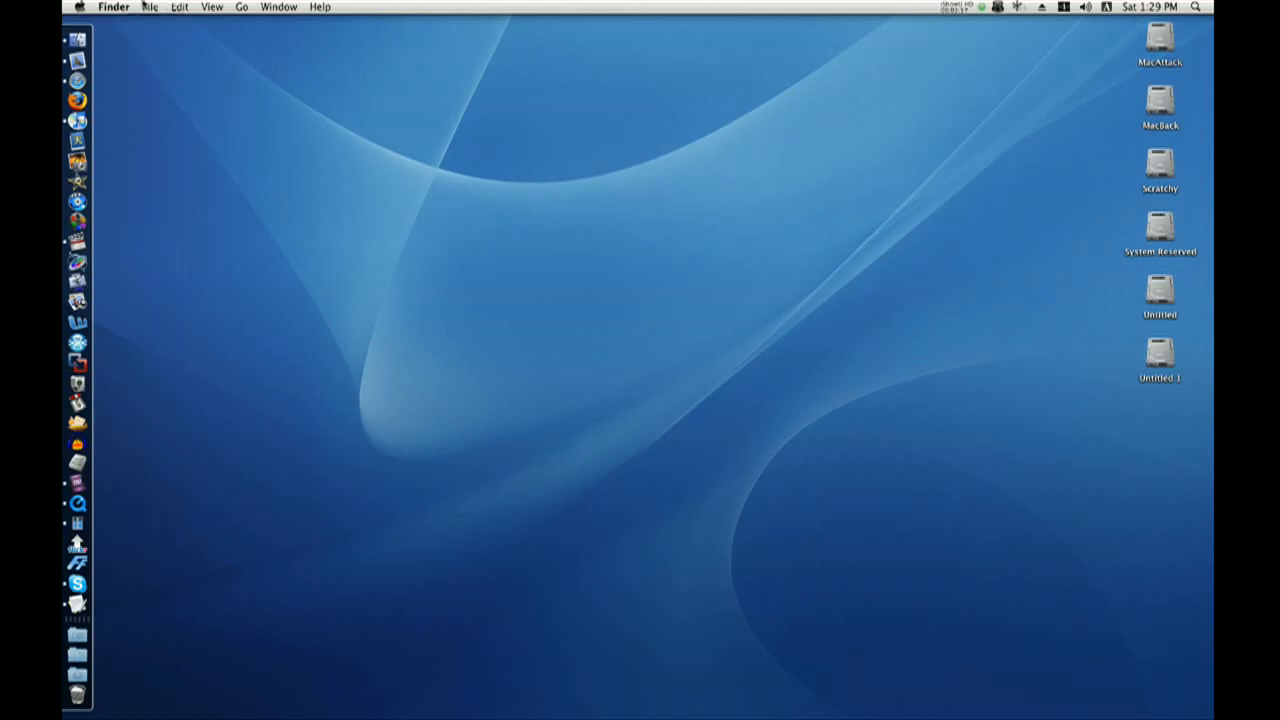
Step: Show the Apple menu, dismiss it, then reopen it to reach Restart
left_click(79, 7)
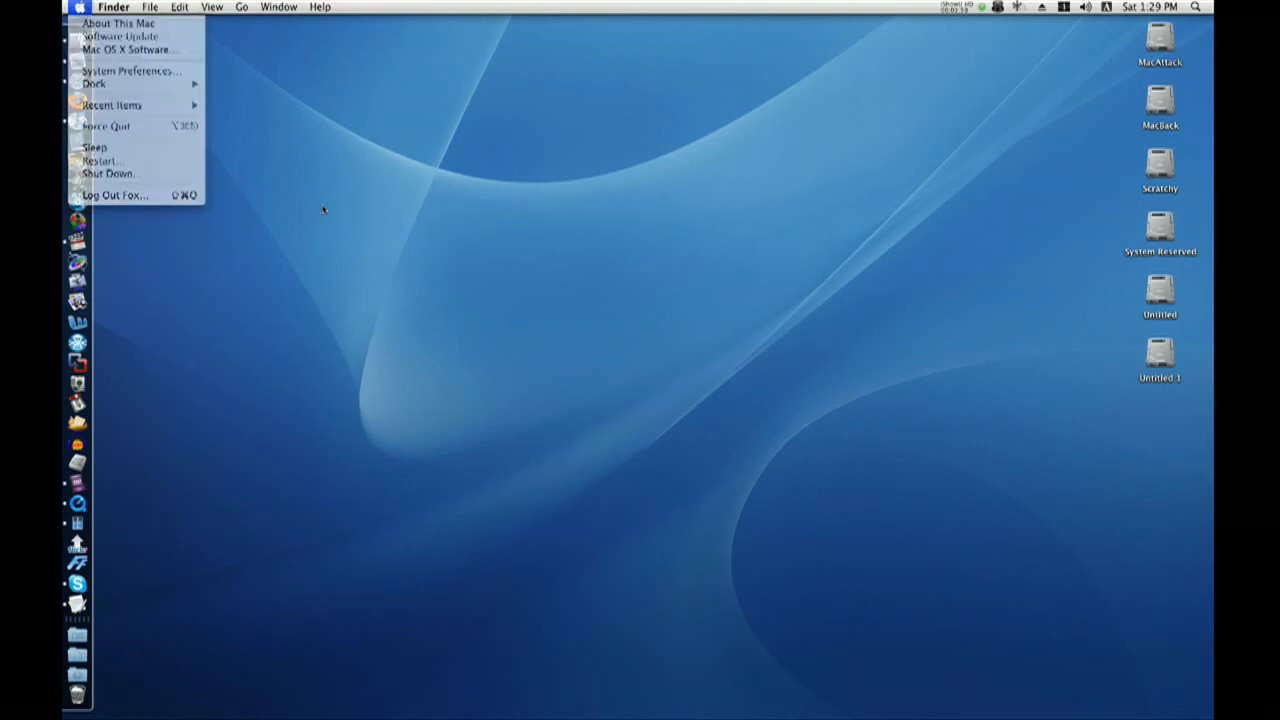
left_click(325, 215)
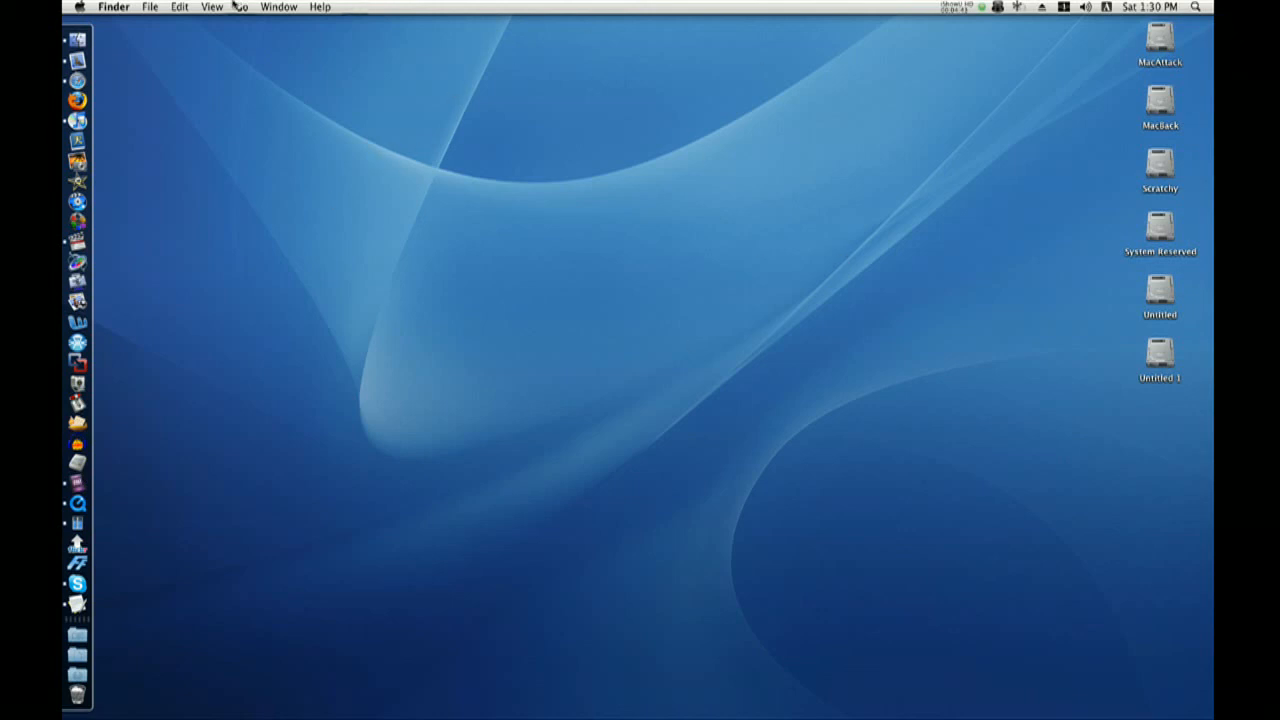
left_click(78, 7)
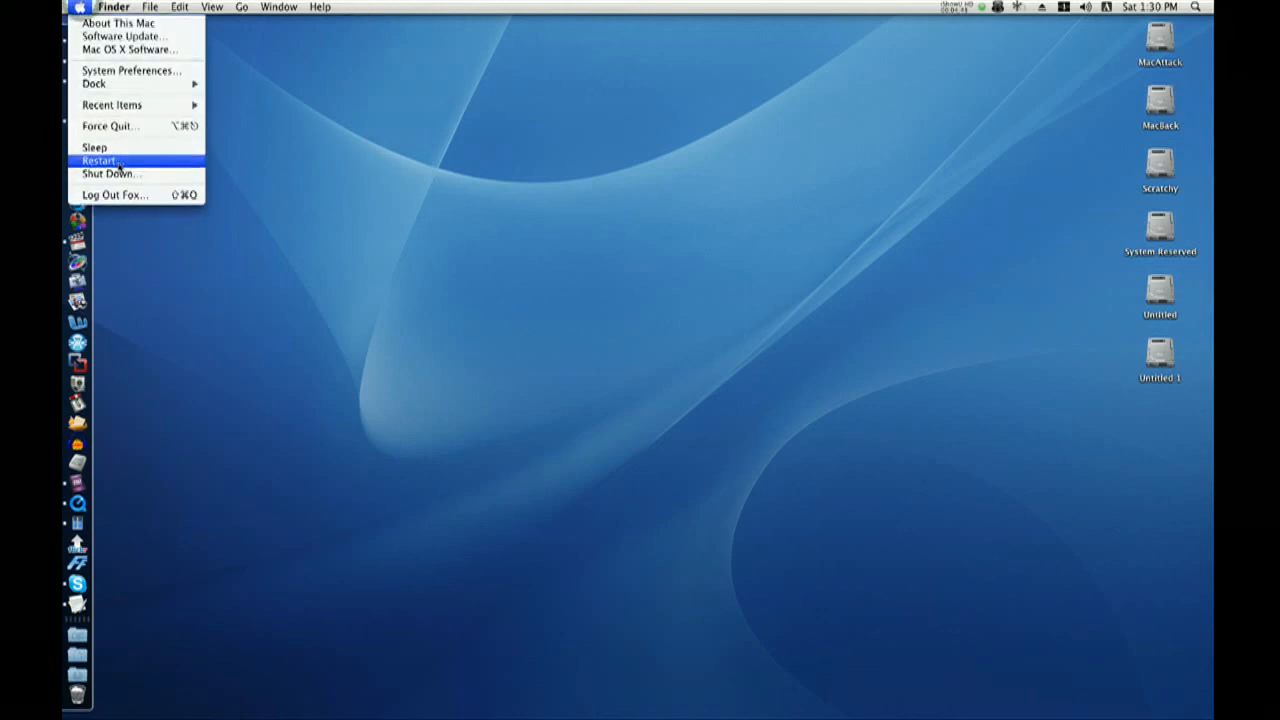
mouse_move(281, 190)
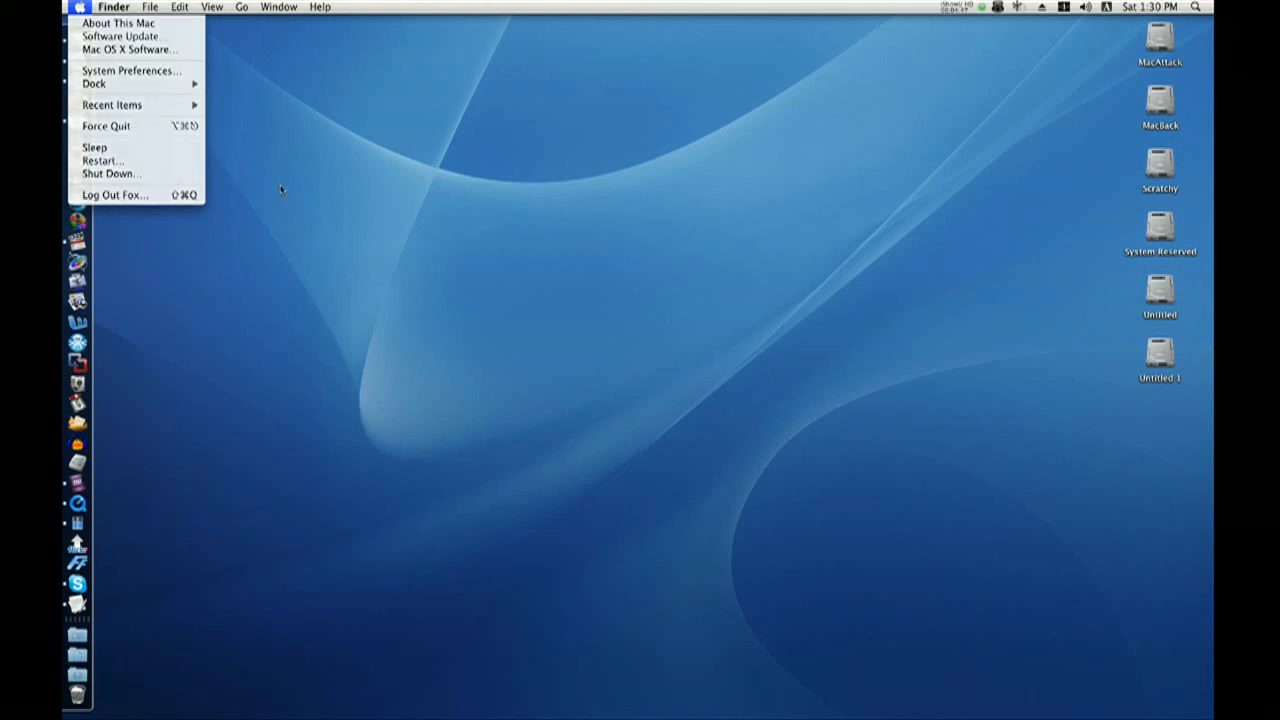